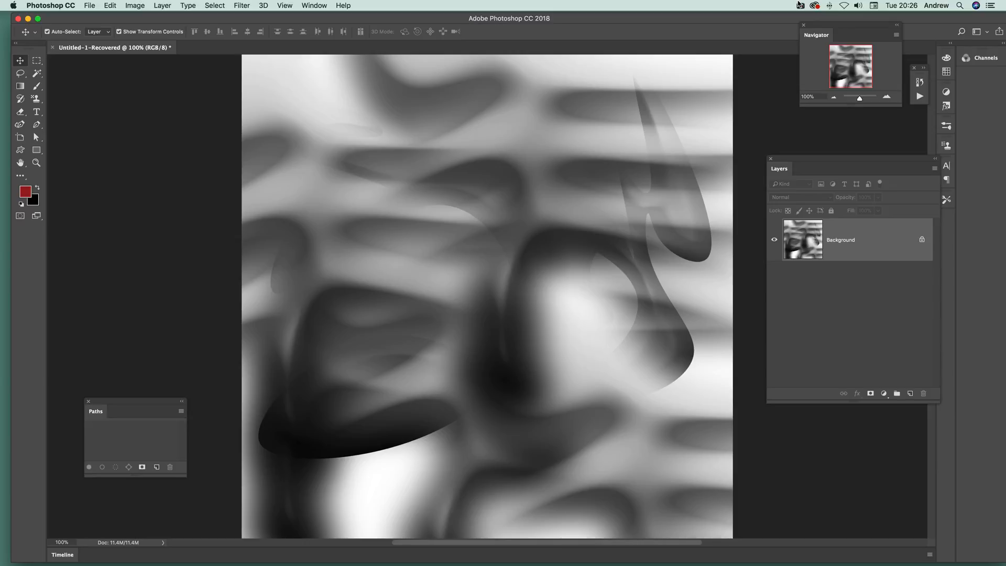
pyautogui.moveTo(394, 4)
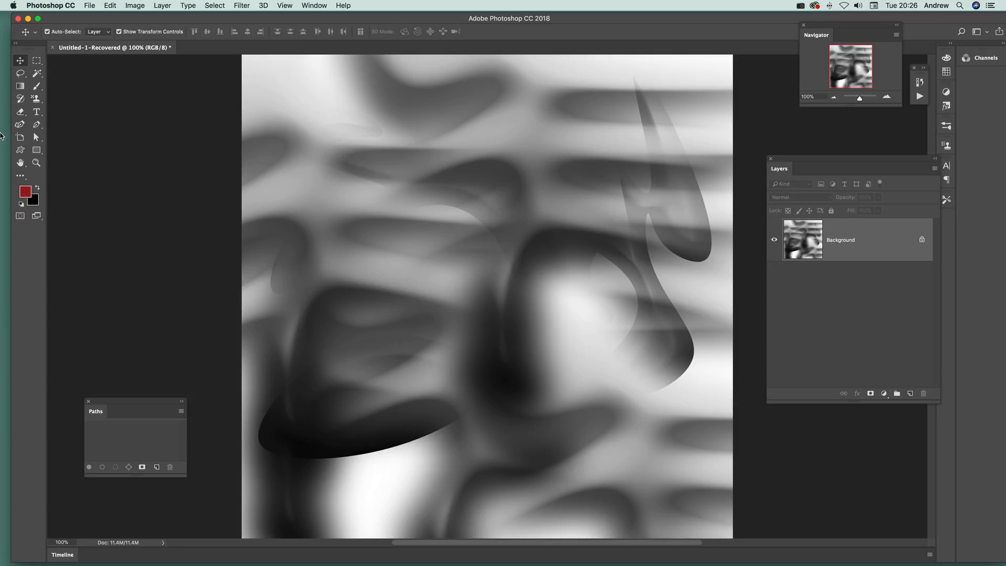
pyautogui.moveTo(134, 100)
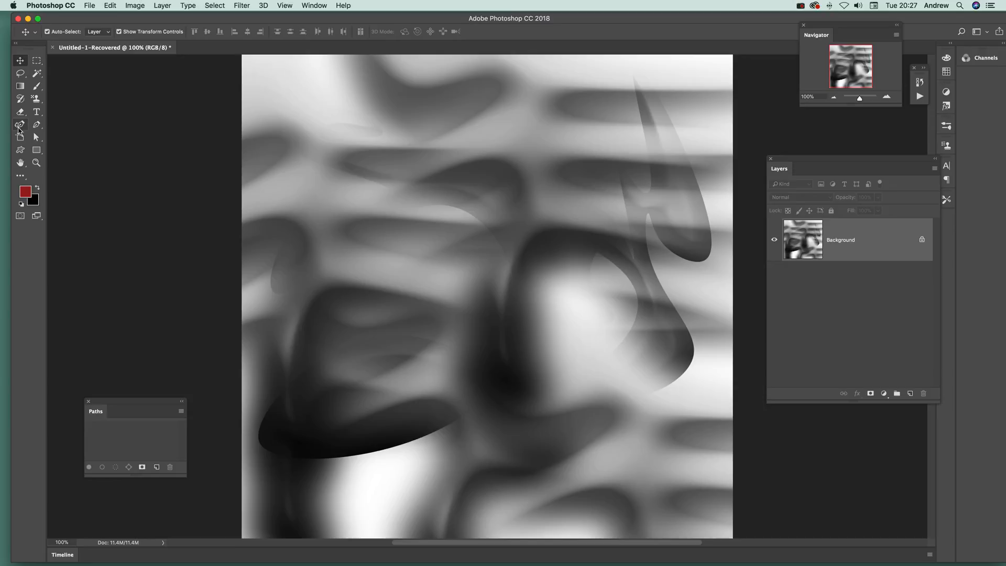
pyautogui.moveTo(18, 127)
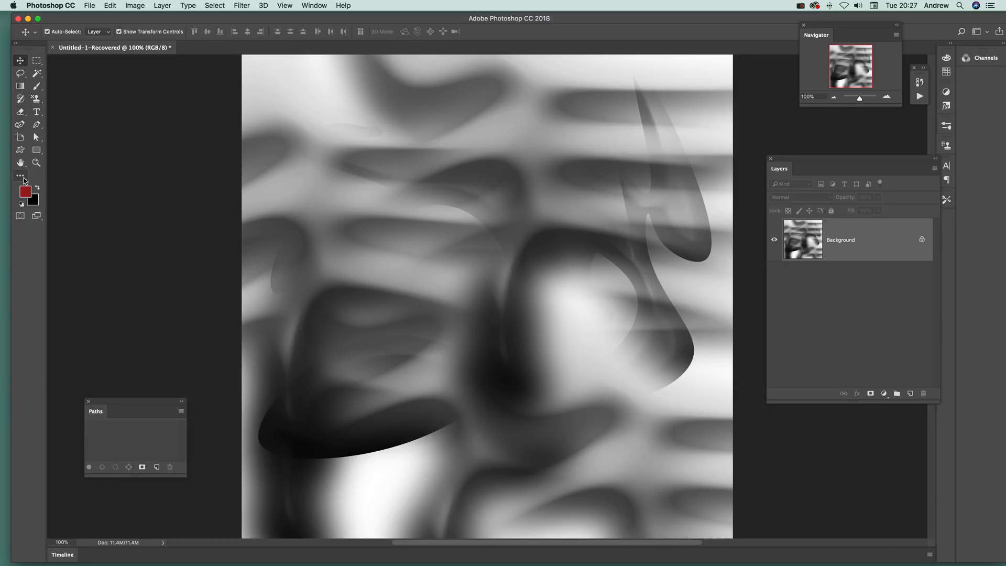
# Step: Reveal the extra tools hidden from the Tools panel via the '…' slot
pyautogui.click(19, 176)
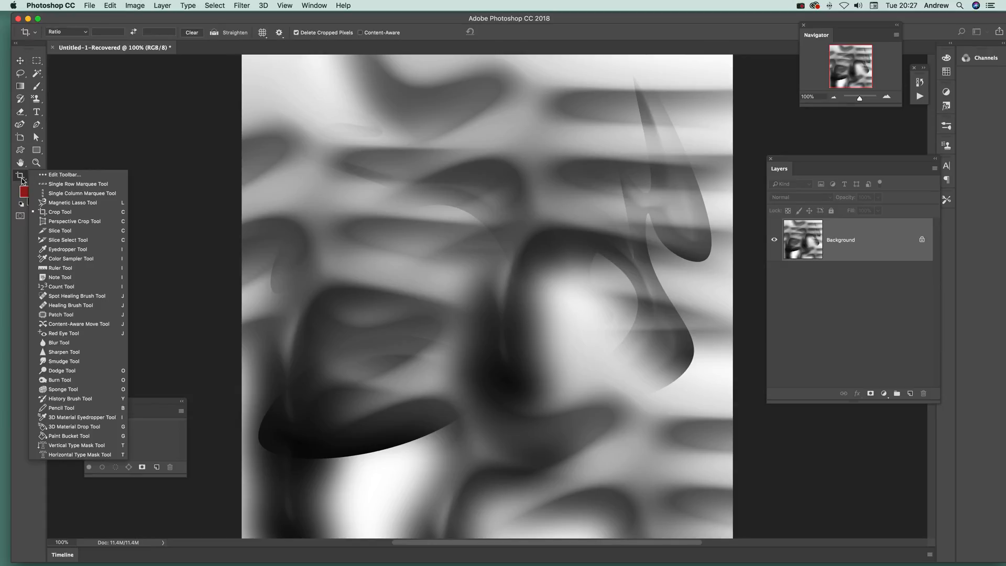
pyautogui.moveTo(57, 398)
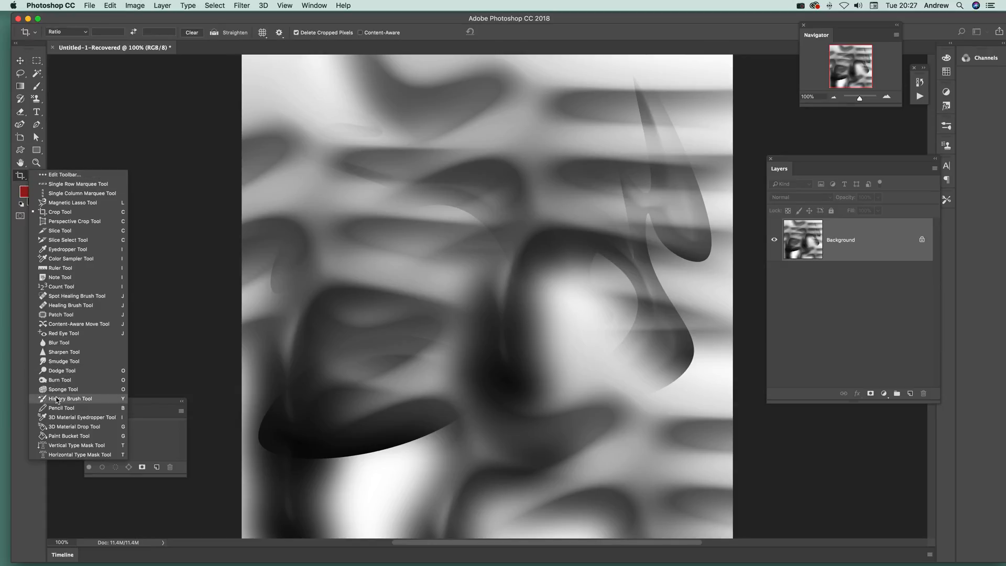
pyautogui.moveTo(73, 222)
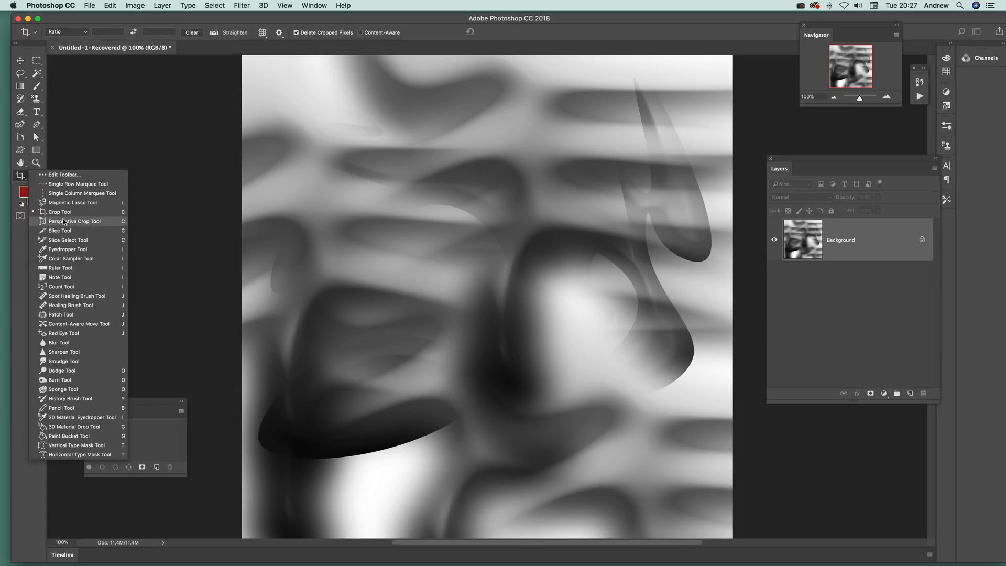
pyautogui.moveTo(65, 179)
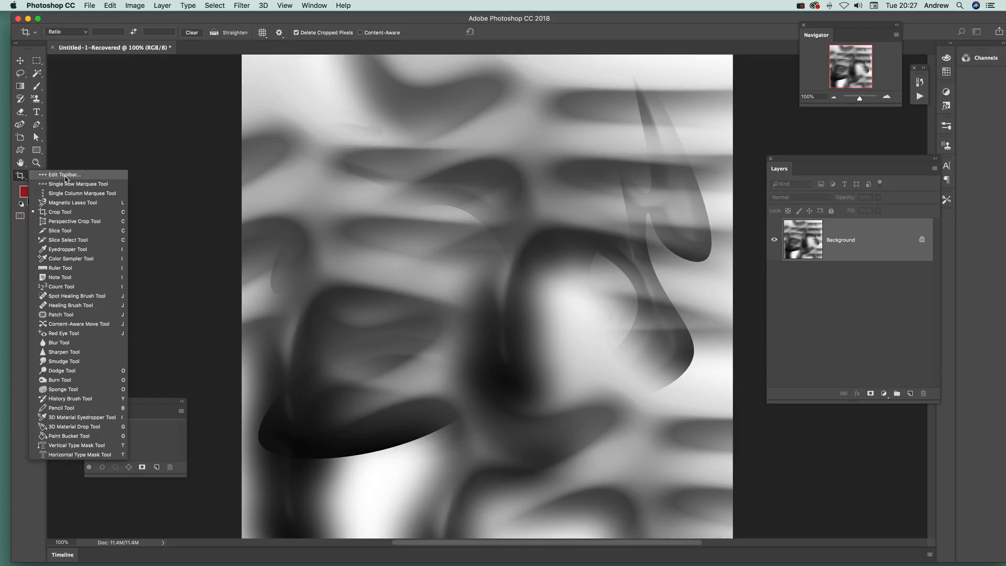
# Step: Review the Customize Toolbar list and close it with Done
pyautogui.click(65, 174)
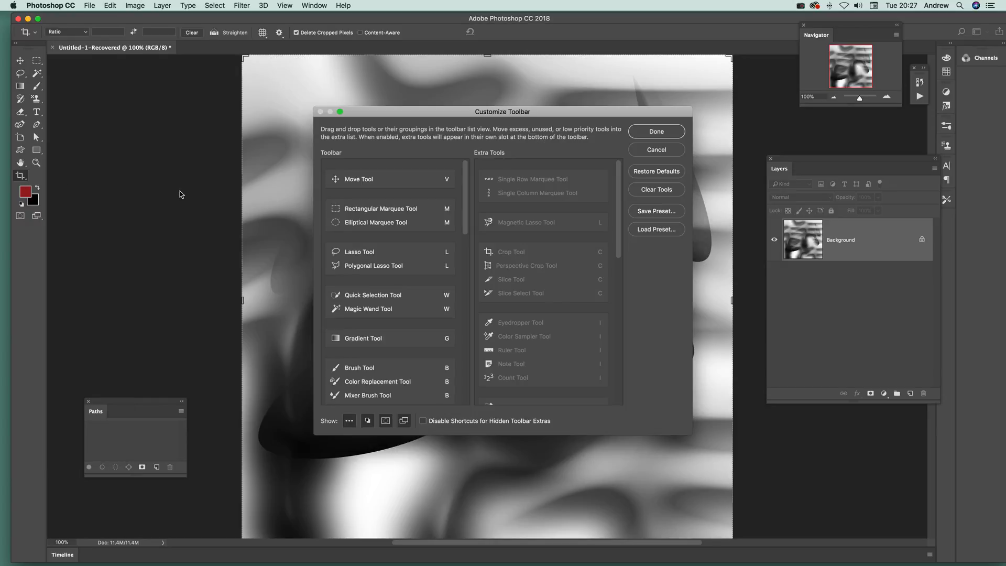
pyautogui.scroll(-3)
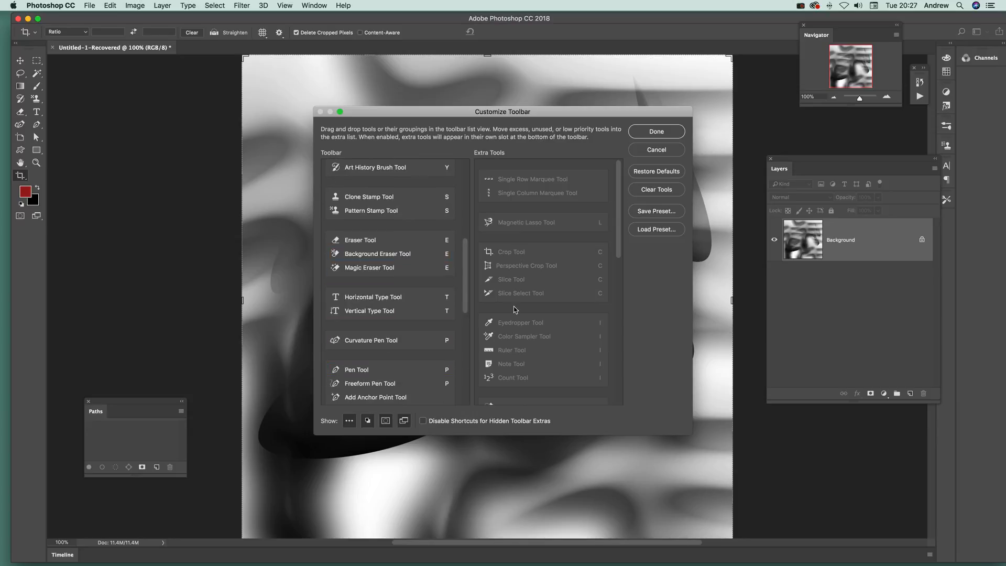
pyautogui.click(531, 179)
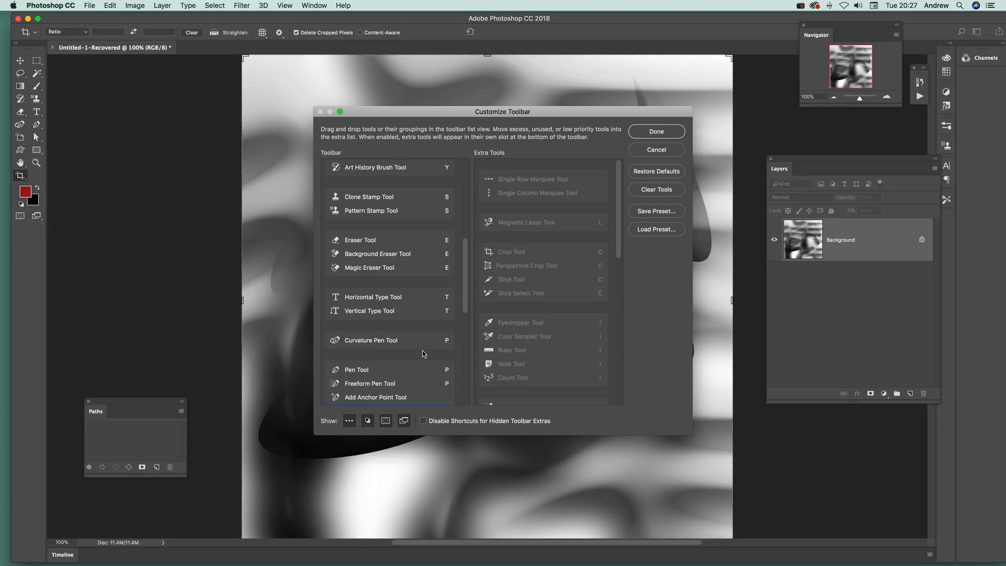
pyautogui.moveTo(651, 114)
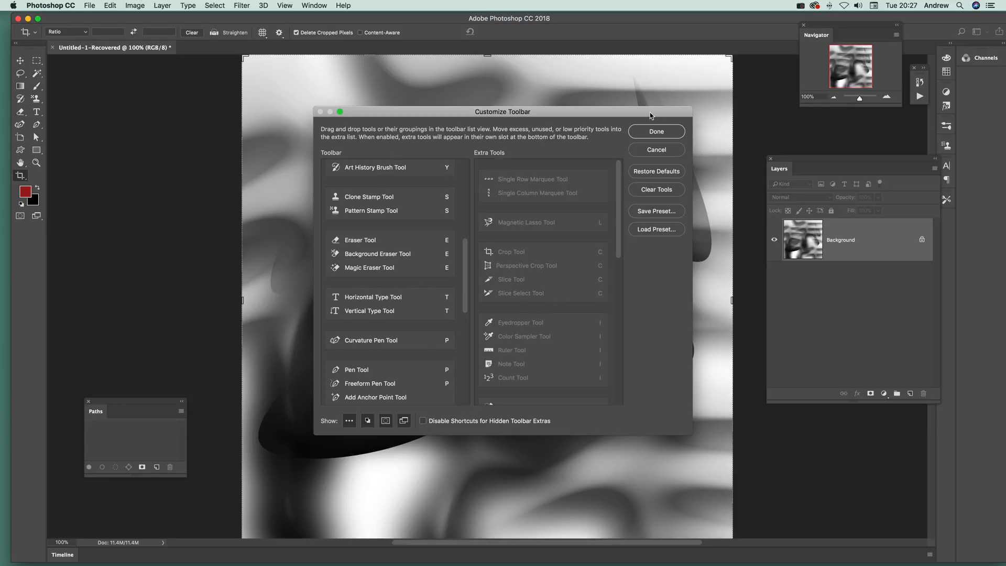
pyautogui.click(656, 131)
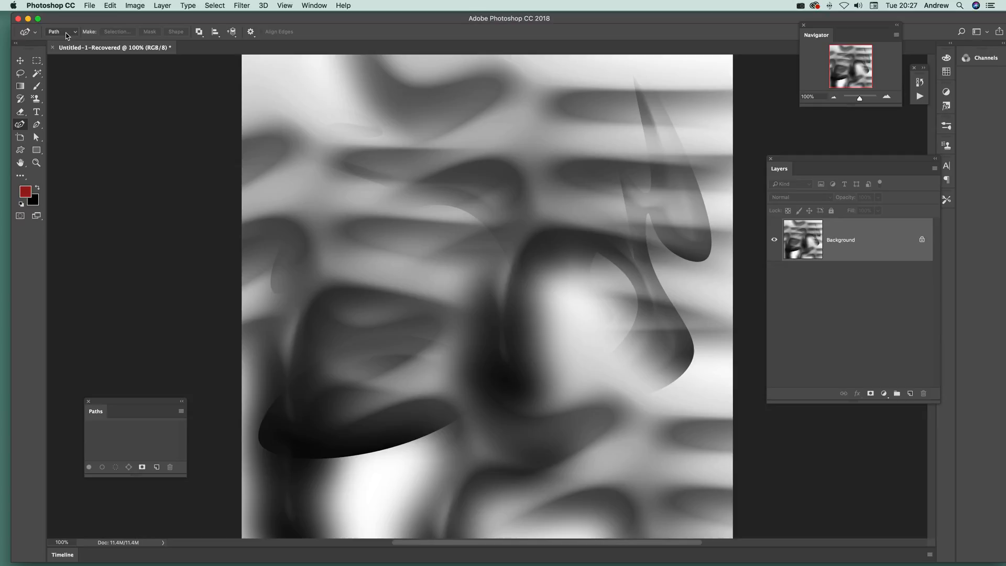
pyautogui.moveTo(432, 164)
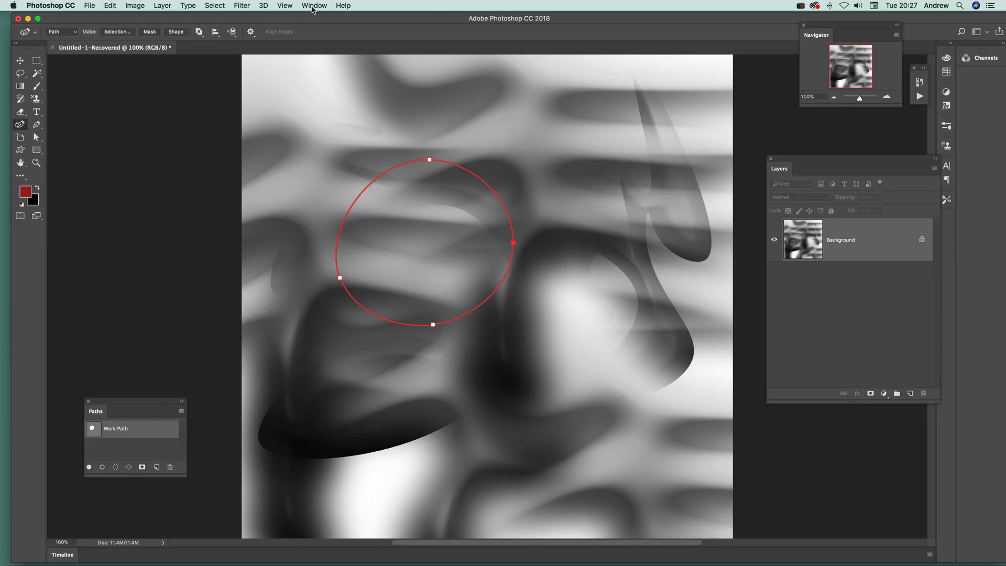
# Step: Show the History panel listing the curvature pen anchor-point steps
pyautogui.click(315, 5)
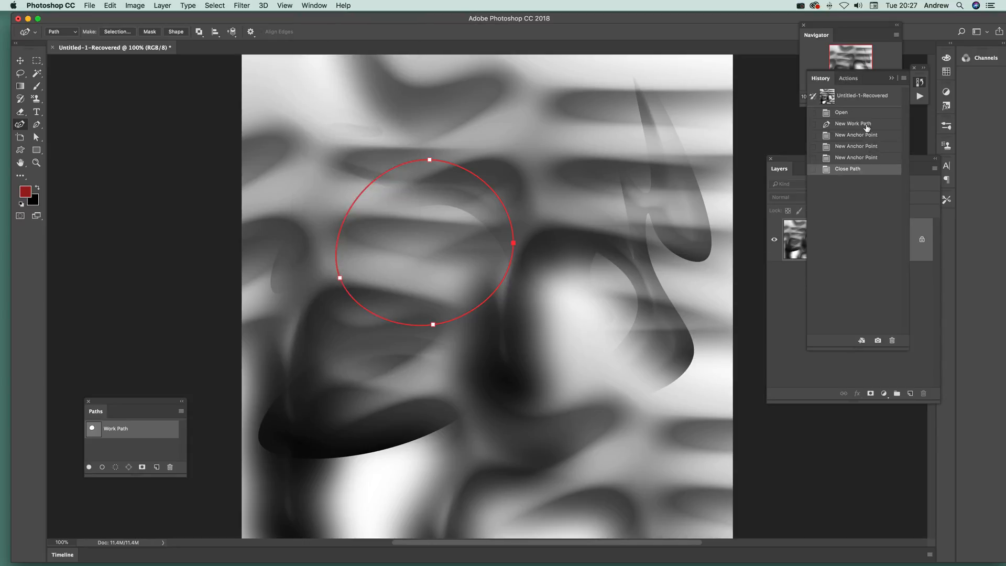
# Step: Revert to the Open history state, removing the circle work path
pyautogui.click(853, 112)
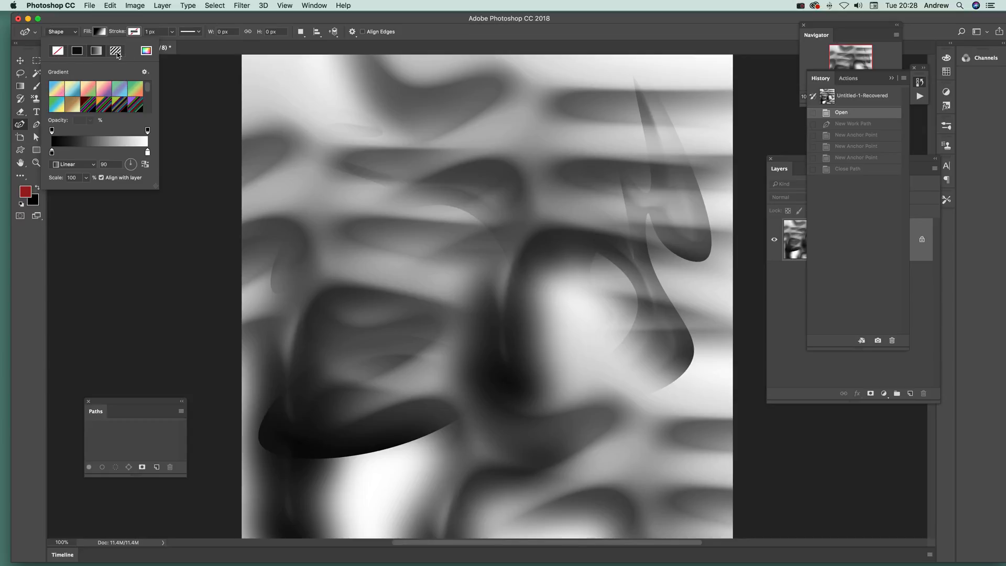
pyautogui.moveTo(258, 110)
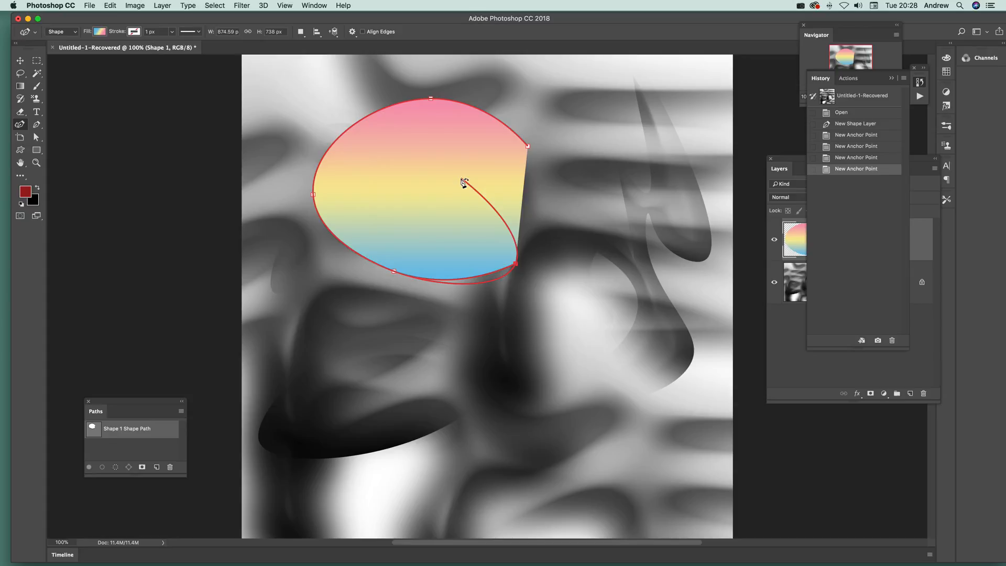
# Step: Close the gradient shape into a hooked crescent with a curved hollow
pyautogui.moveTo(465, 186); pyautogui.dragTo(525, 212)
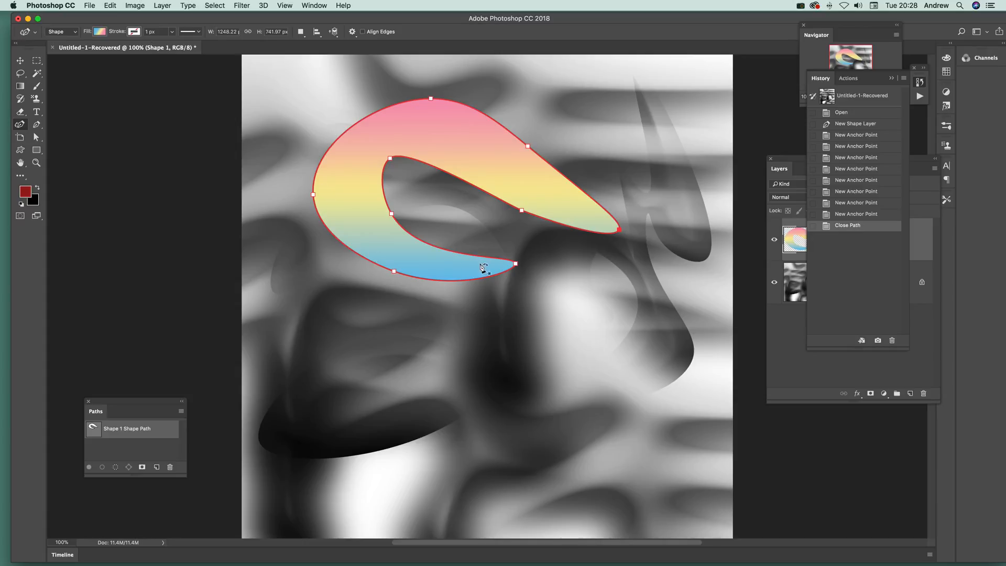
pyautogui.moveTo(433, 86)
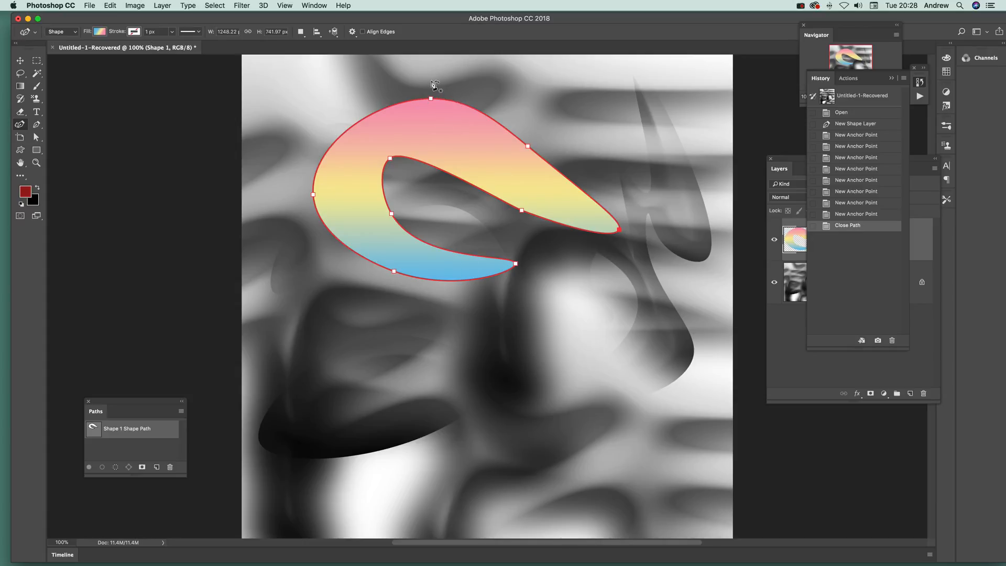
pyautogui.moveTo(454, 86)
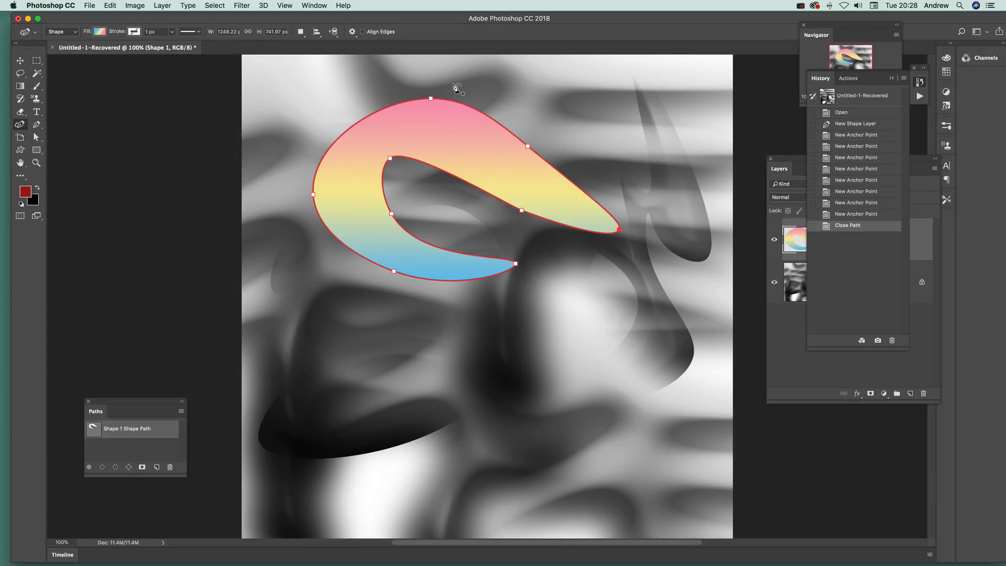
pyautogui.moveTo(507, 119)
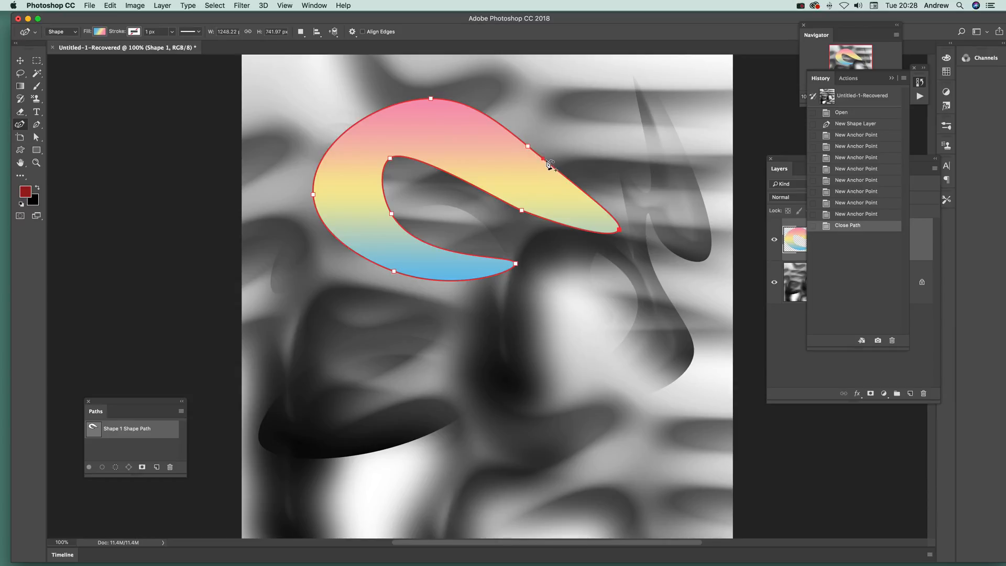
# Step: Add an anchor on the shape's upper edge and dip it down toward the hole
pyautogui.moveTo(548, 161); pyautogui.dragTo(574, 153)
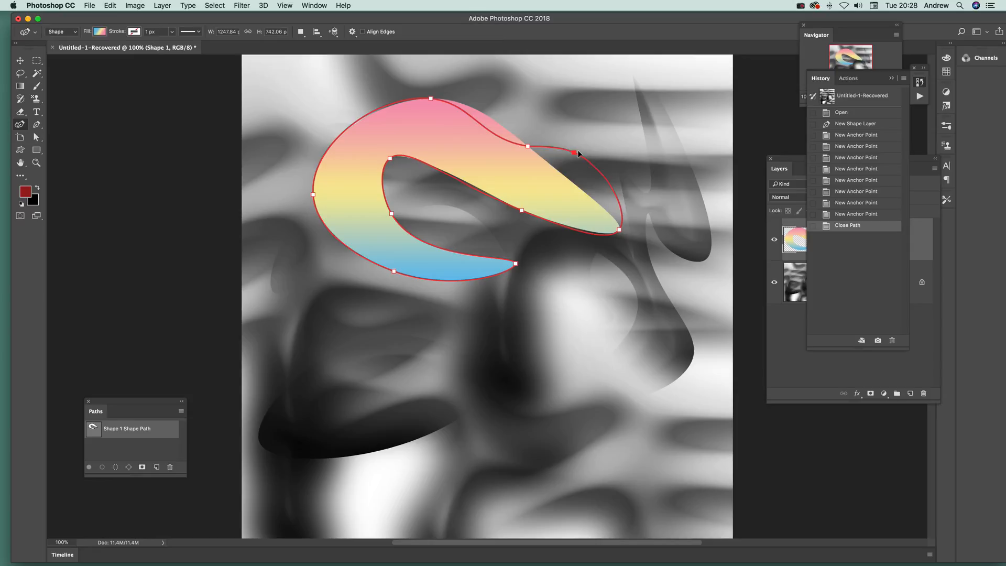
pyautogui.moveTo(573, 153); pyautogui.dragTo(559, 173)
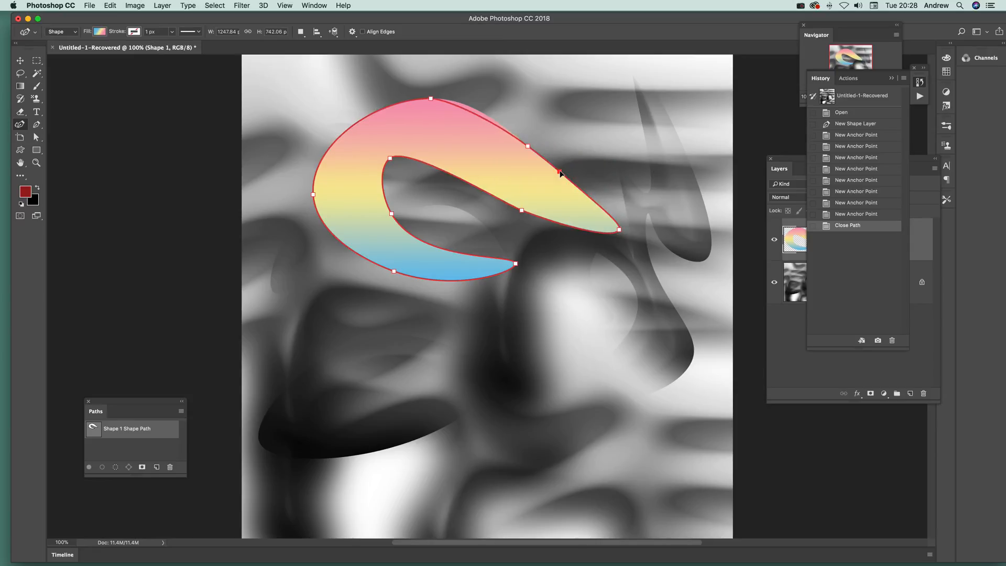
pyautogui.click(528, 145)
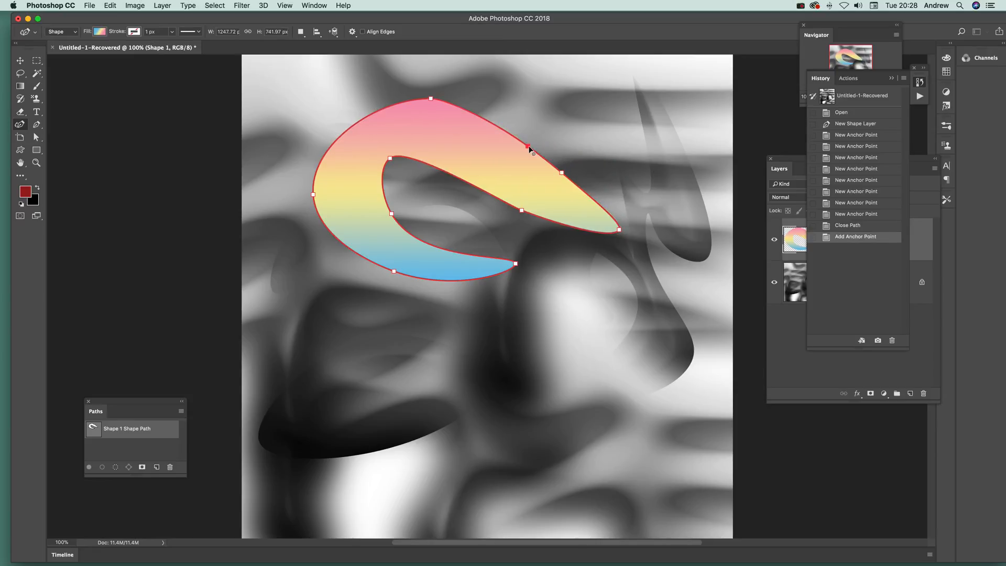
pyautogui.moveTo(529, 147); pyautogui.dragTo(571, 123)
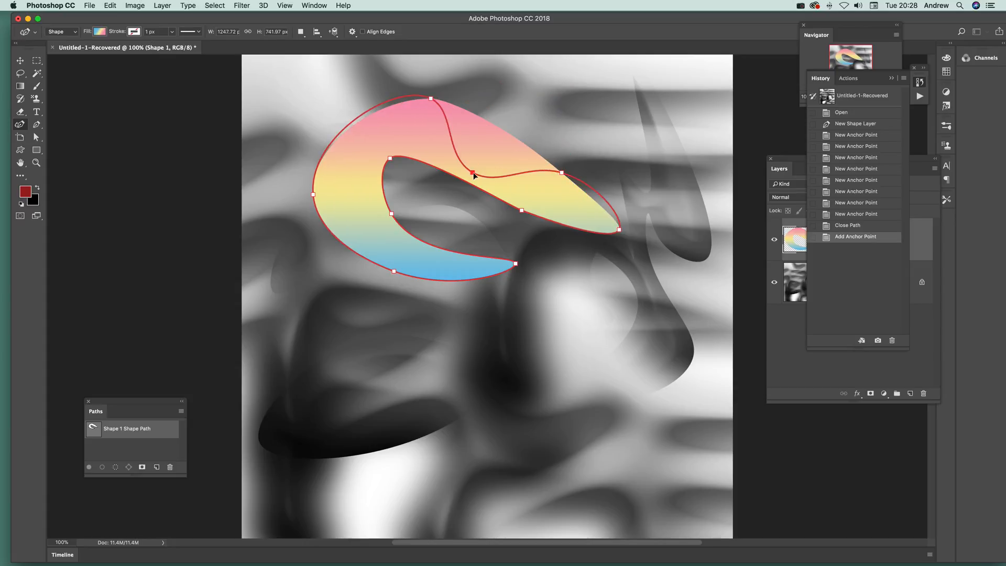
pyautogui.moveTo(471, 172); pyautogui.dragTo(563, 172)
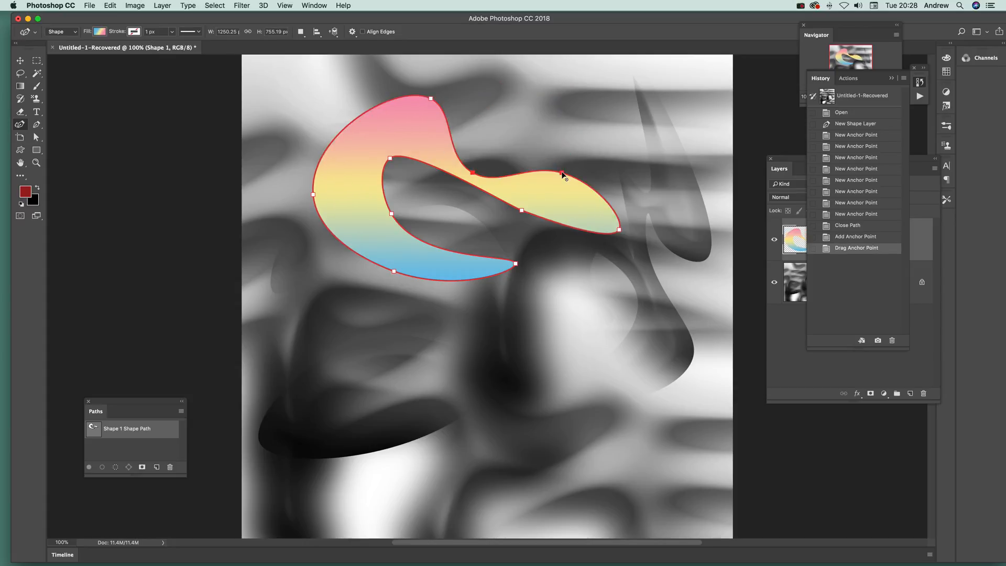
# Step: Raise the right tip into a rounded lobe and refine its curve
pyautogui.moveTo(564, 175); pyautogui.dragTo(620, 121)
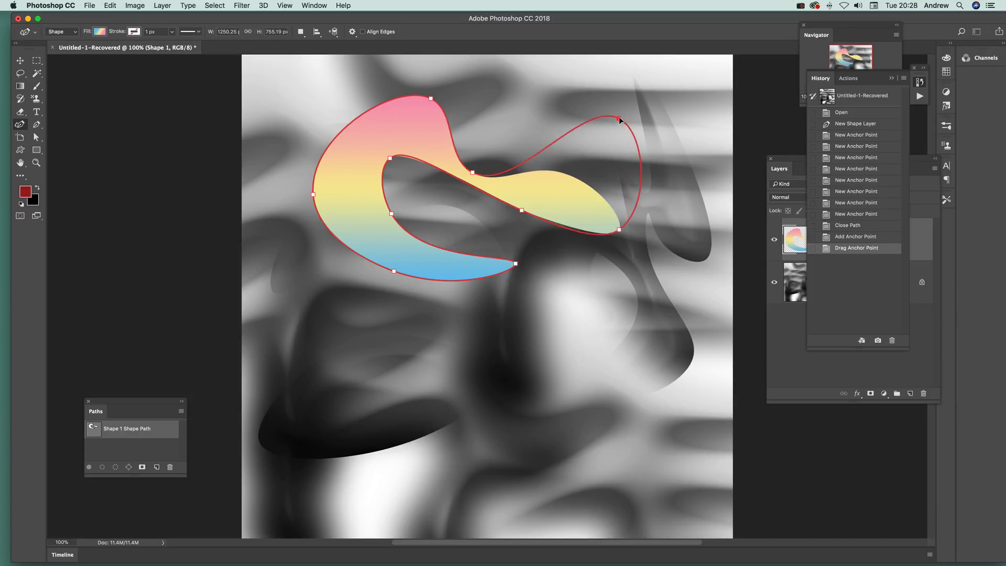
pyautogui.moveTo(619, 121); pyautogui.dragTo(629, 119)
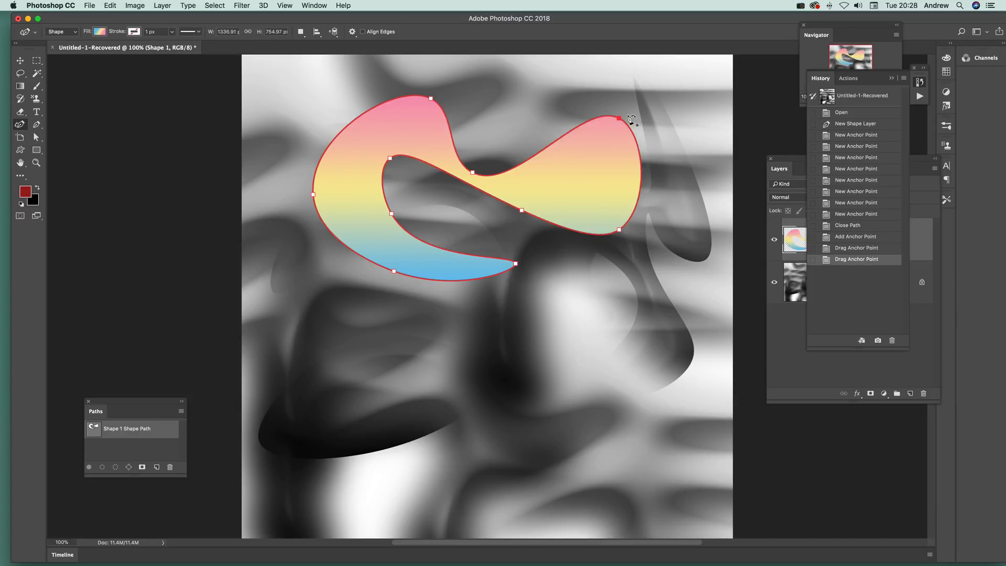
pyautogui.moveTo(618, 119); pyautogui.dragTo(621, 123)
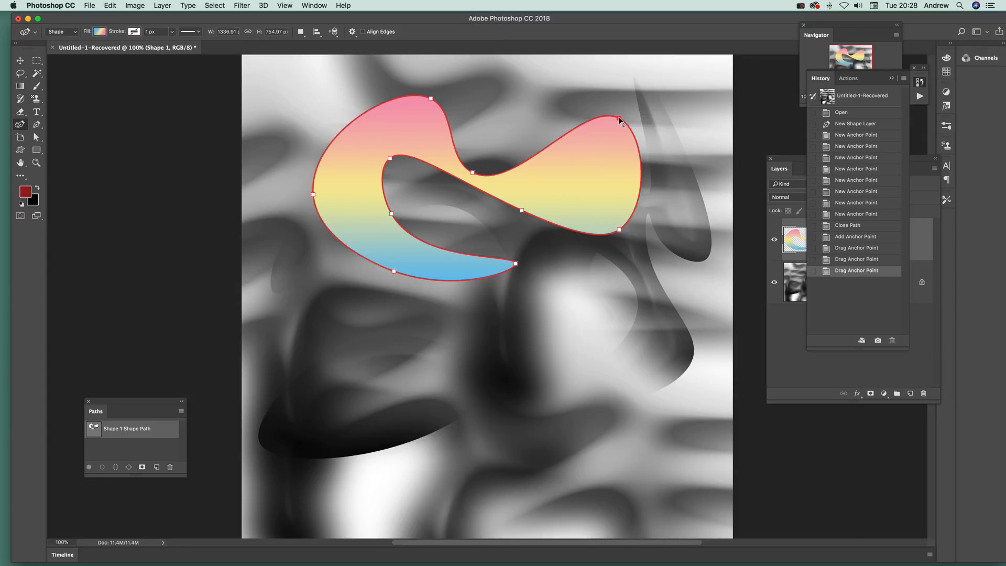
pyautogui.moveTo(621, 122); pyautogui.dragTo(618, 120)
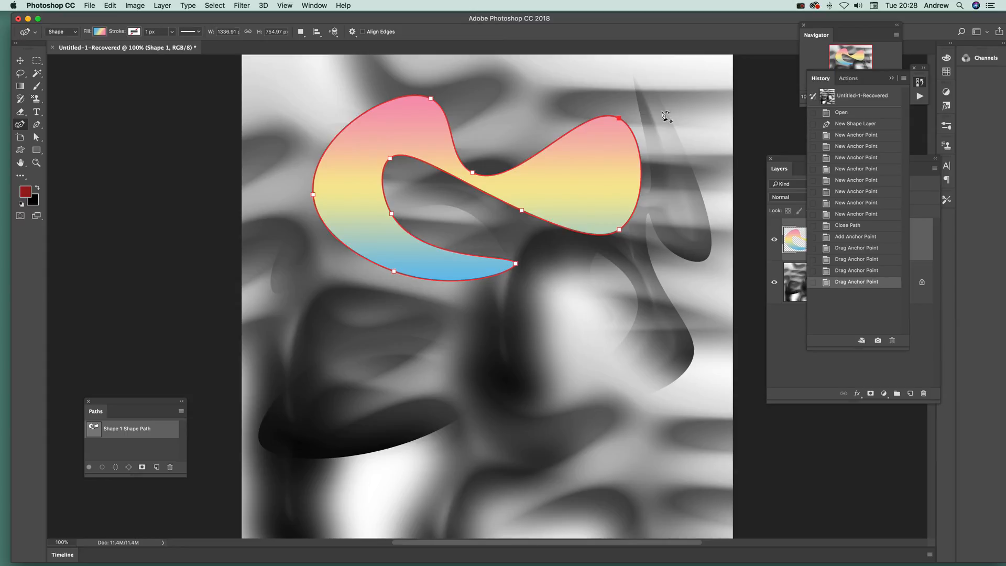
pyautogui.click(618, 118)
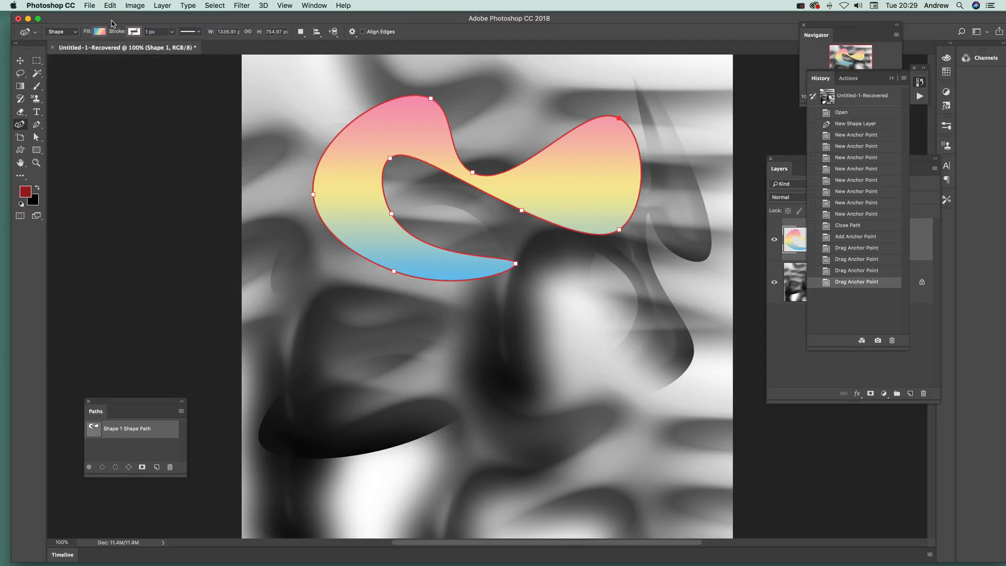
pyautogui.click(111, 5)
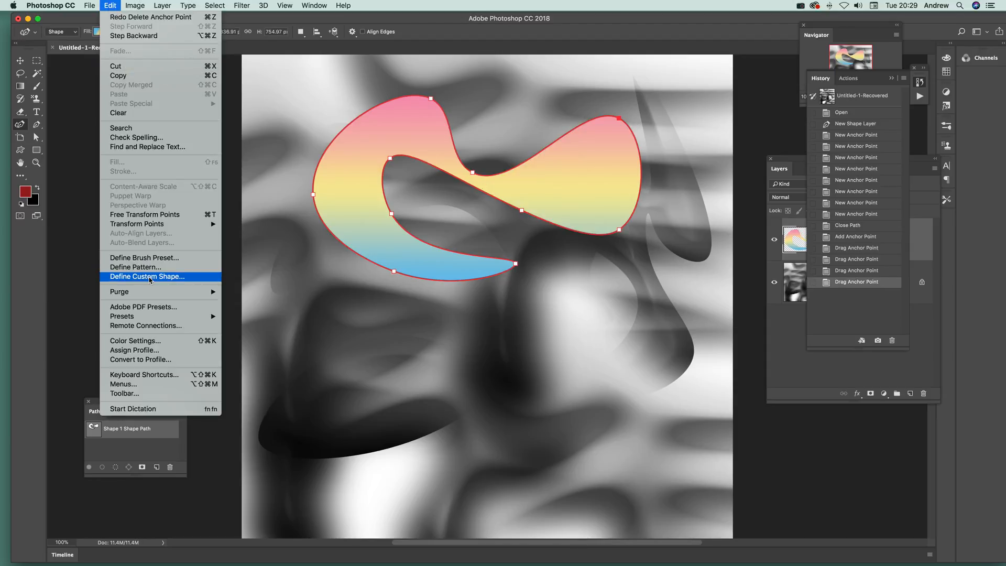
# Step: Define the shape as a custom shape, then stretch its lower end into a long pointed tail
pyautogui.click(146, 277)
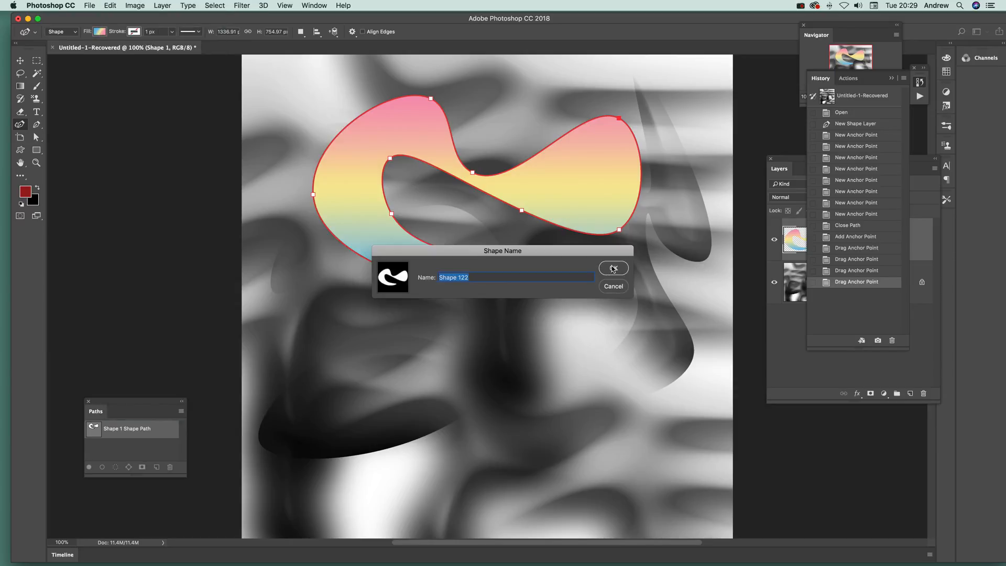
pyautogui.click(613, 268)
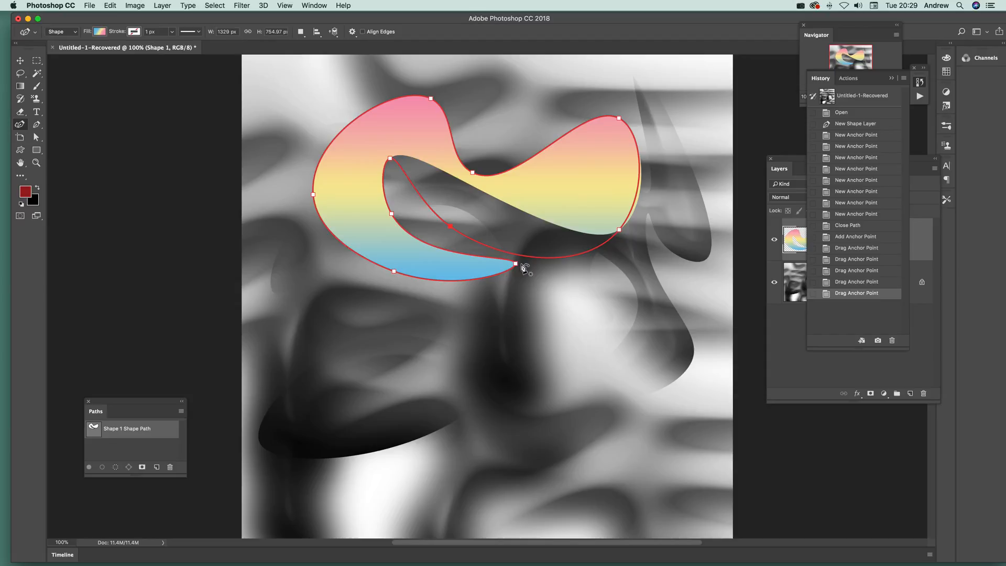
pyautogui.moveTo(516, 264); pyautogui.dragTo(621, 281)
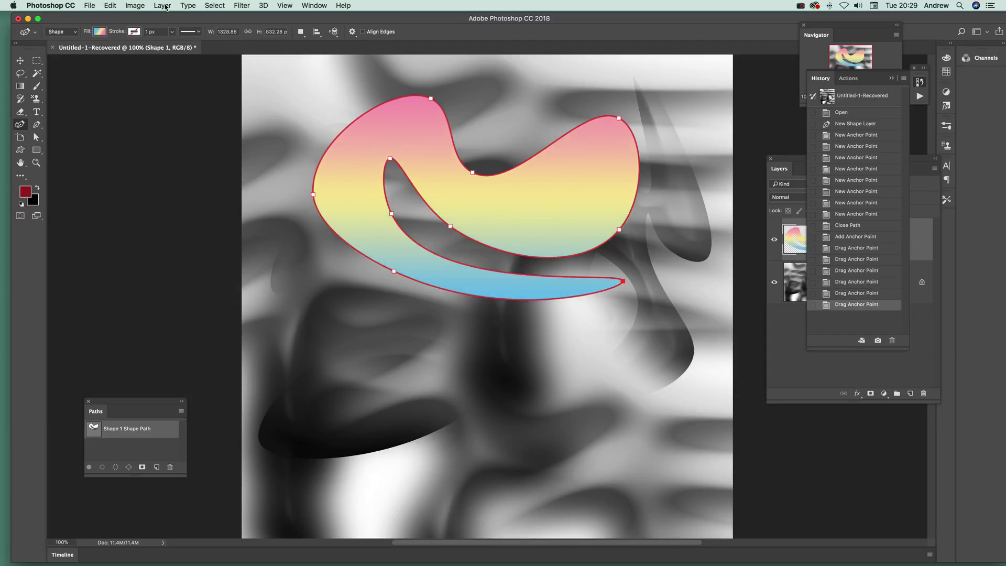
pyautogui.click(164, 5)
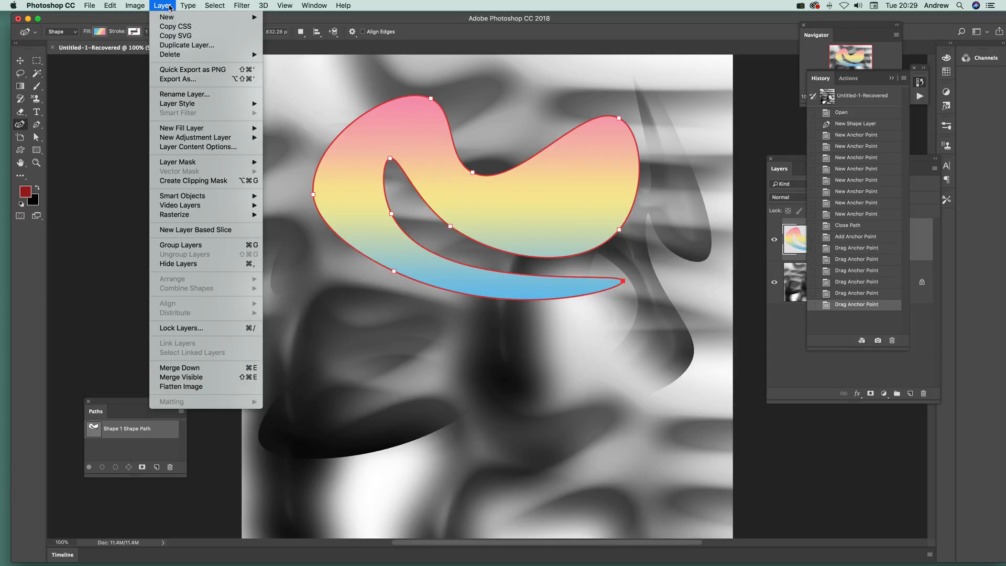
# Step: Apply Bevel & Emboss with Depth 459% and Size 49 px to the shape
pyautogui.click(313, 121)
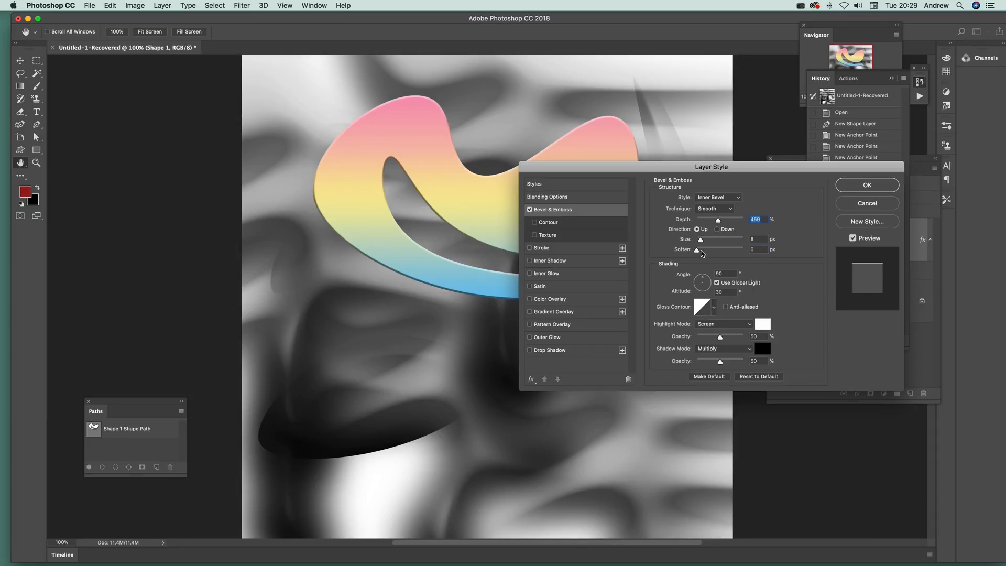
pyautogui.moveTo(701, 239); pyautogui.dragTo(713, 239)
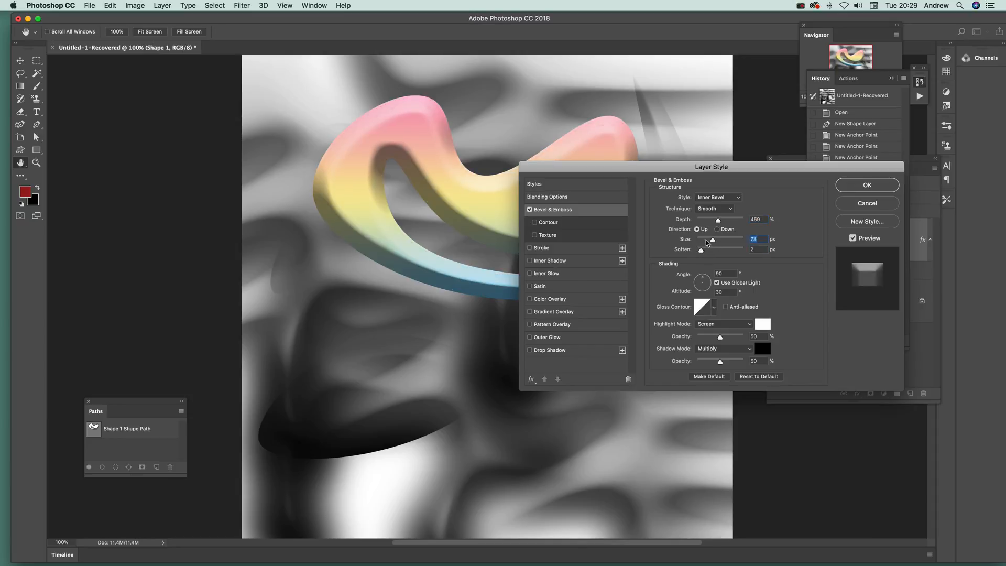
pyautogui.moveTo(716, 239); pyautogui.dragTo(707, 239)
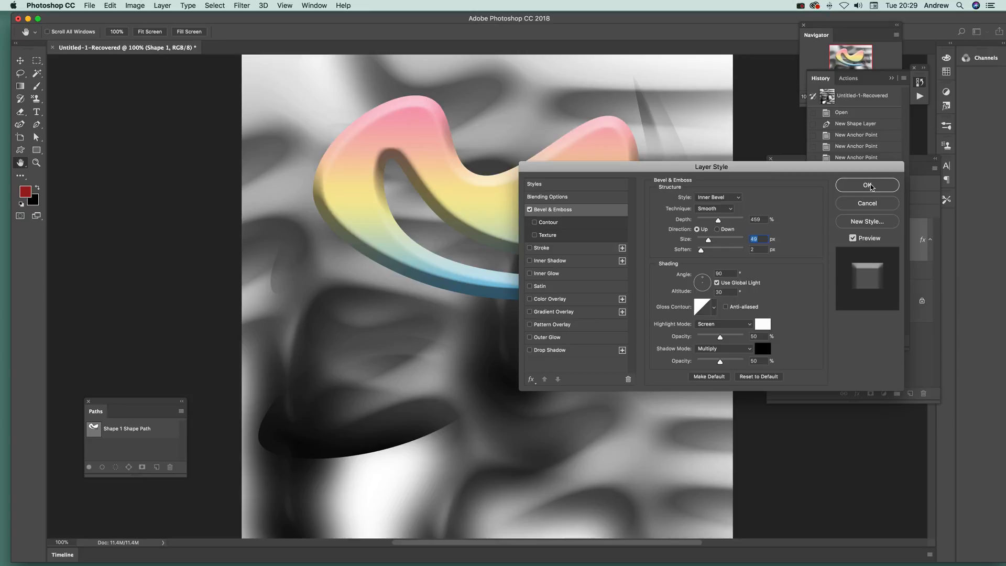
pyautogui.click(867, 184)
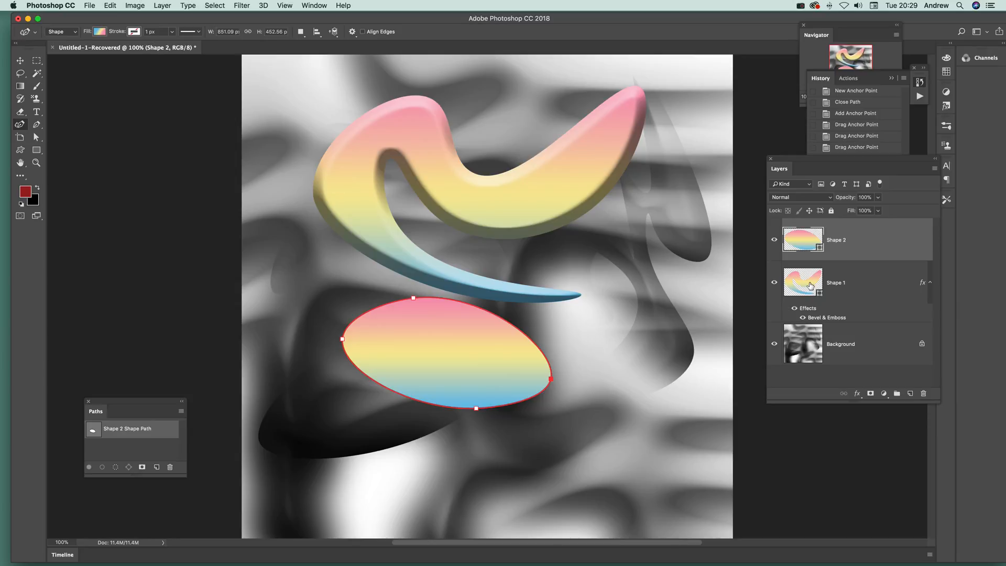
# Step: Select Shape 1 with the oval layer and Unite Shapes into one layer
pyautogui.click(851, 283)
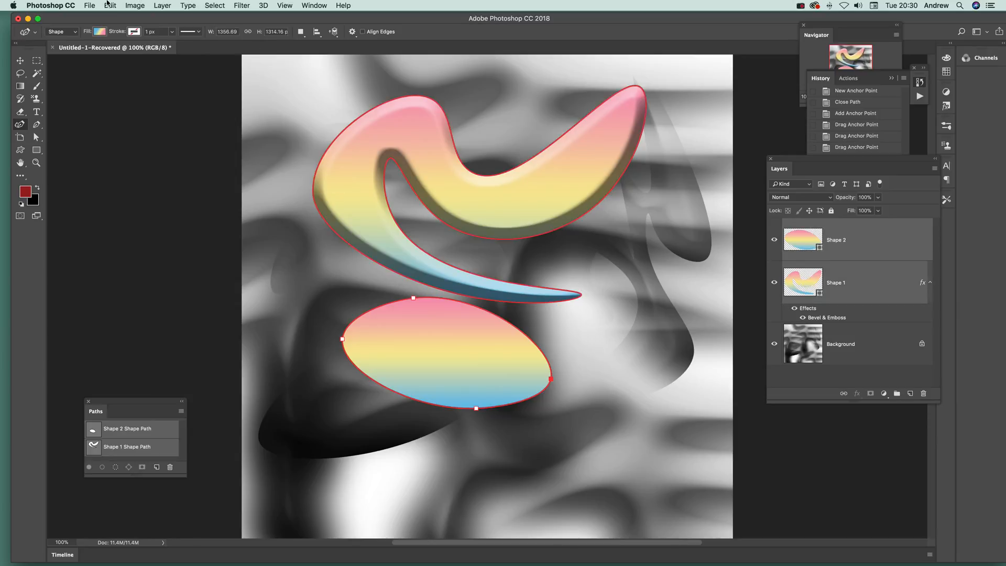
pyautogui.click(163, 5)
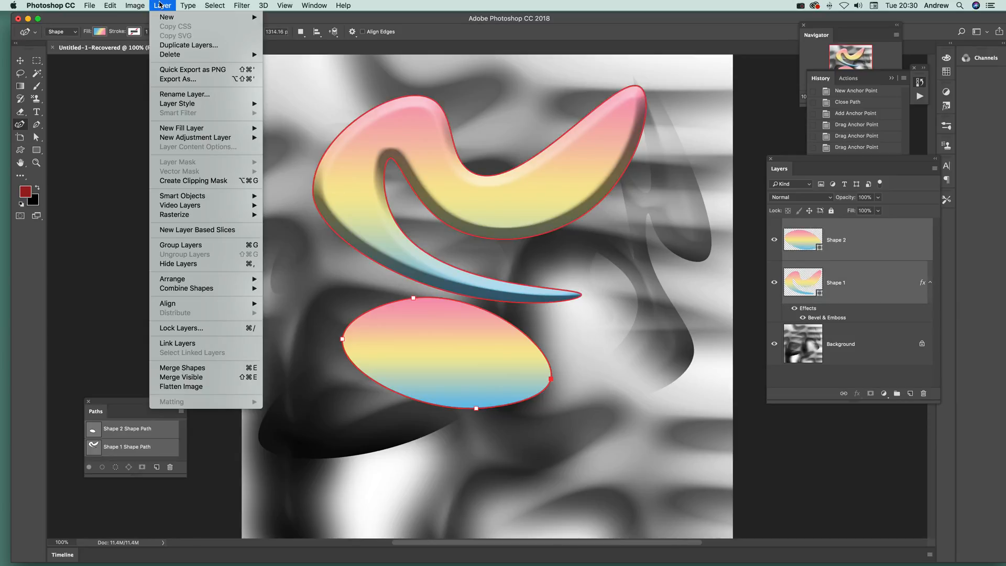
pyautogui.moveTo(187, 288)
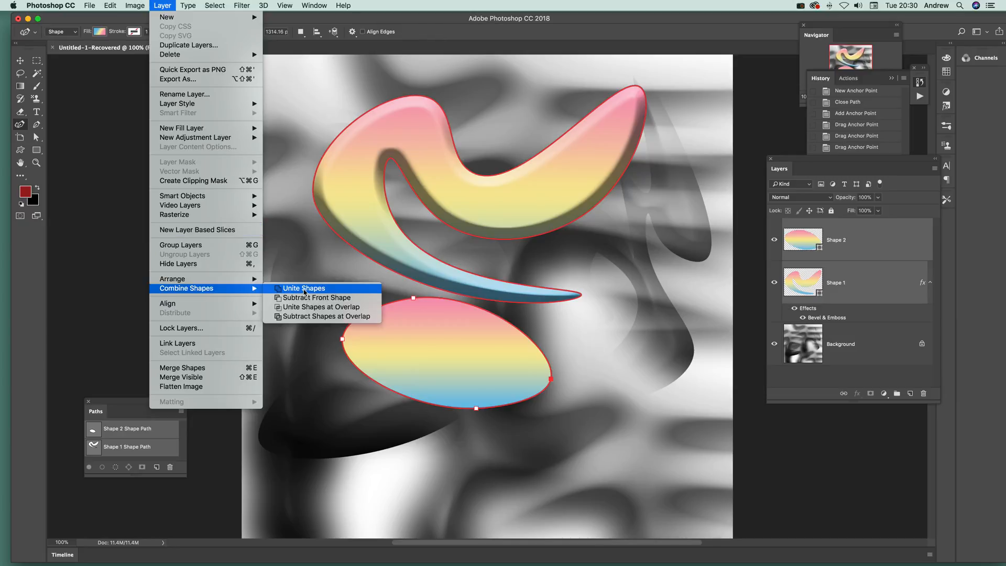
pyautogui.click(304, 289)
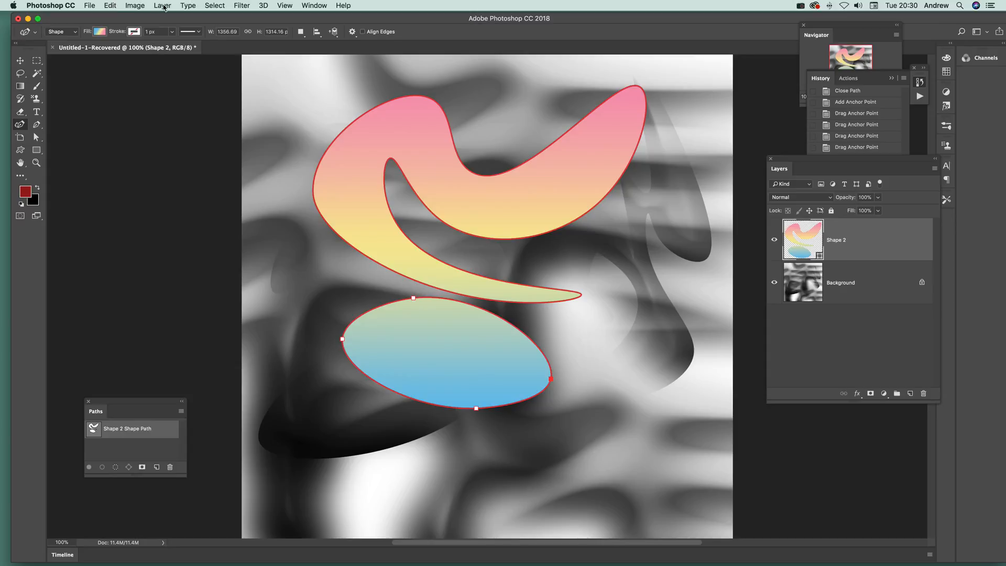
# Step: Re-enable Bevel & Emboss on the combined layer through Blending Options
pyautogui.click(162, 5)
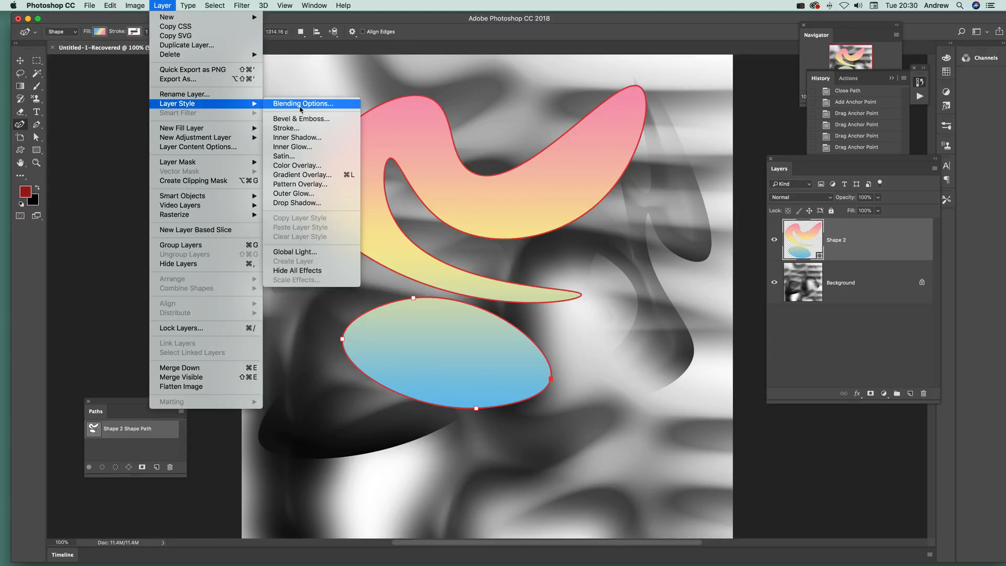
pyautogui.click(301, 118)
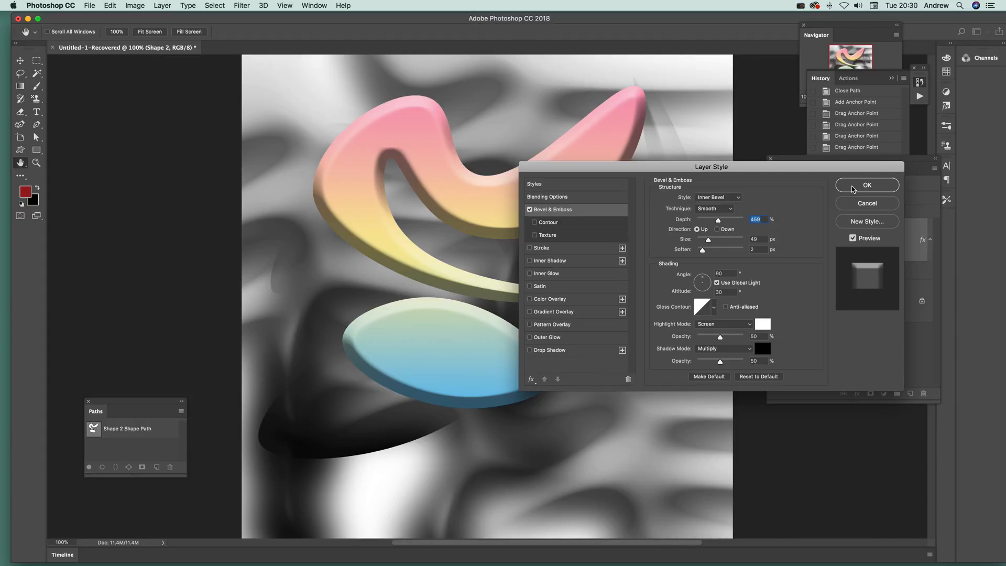
pyautogui.click(868, 184)
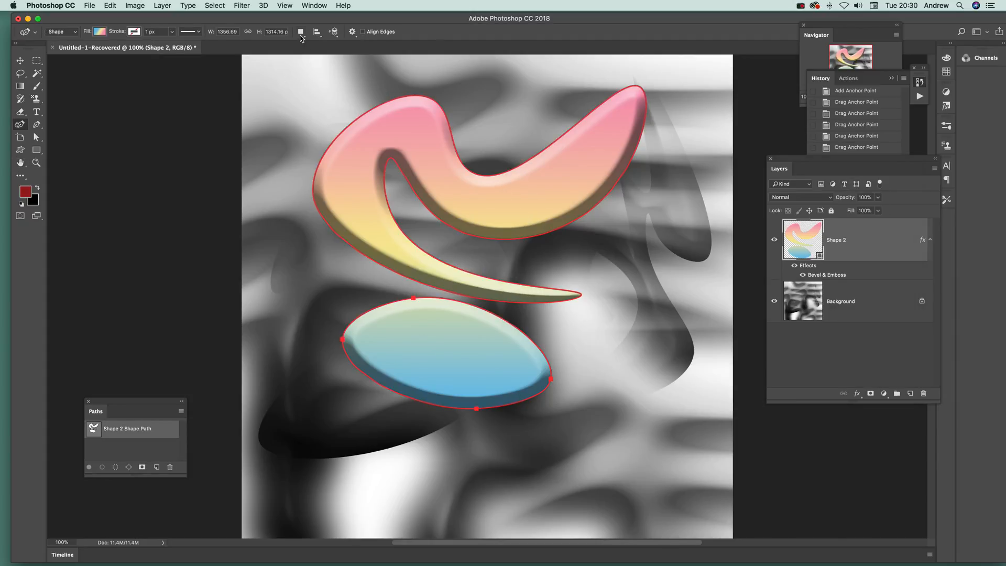
# Step: Try Merge Shape Components, undo it, then pull the oval's outline into a tail
pyautogui.click(302, 31)
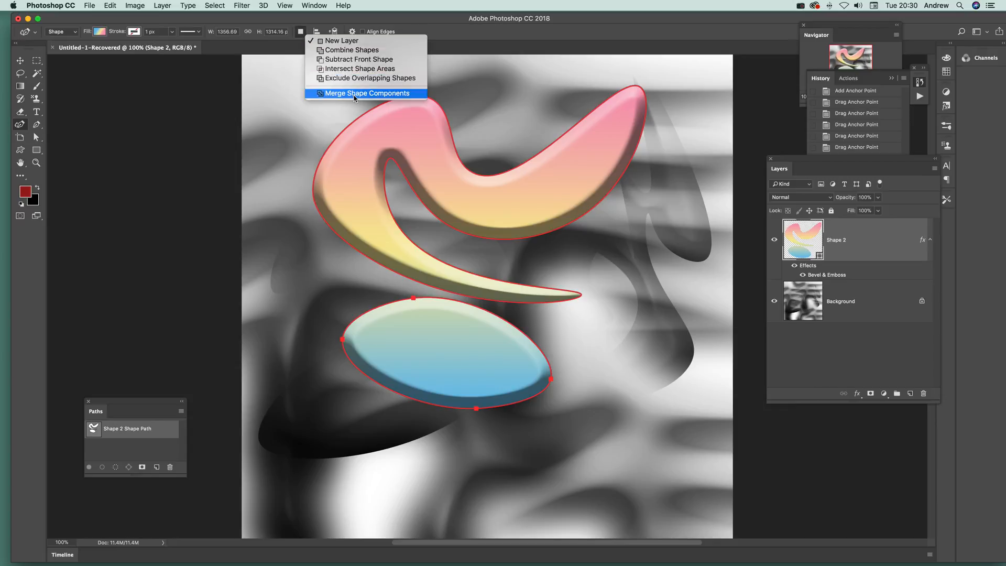
pyautogui.click(367, 92)
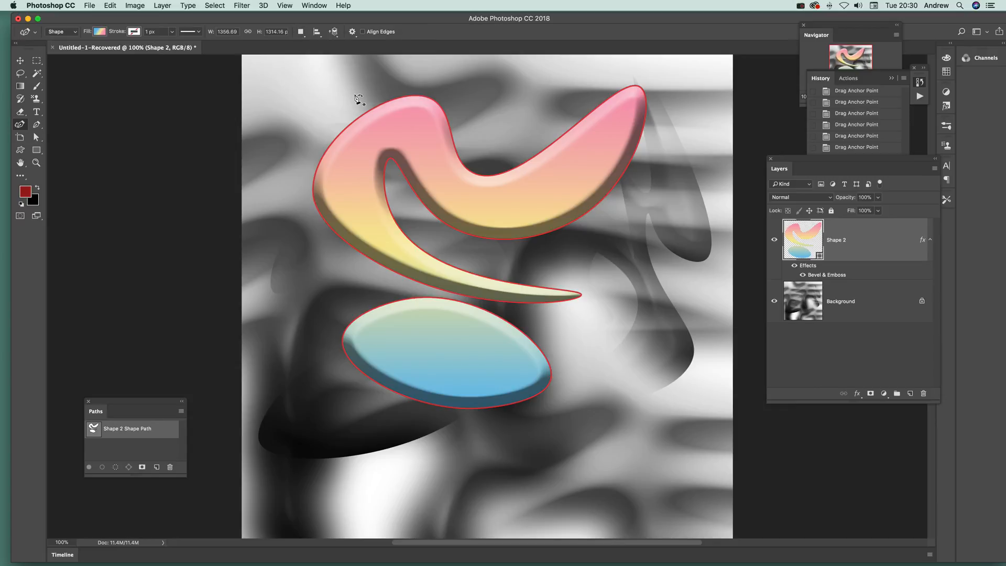
pyautogui.click(109, 5)
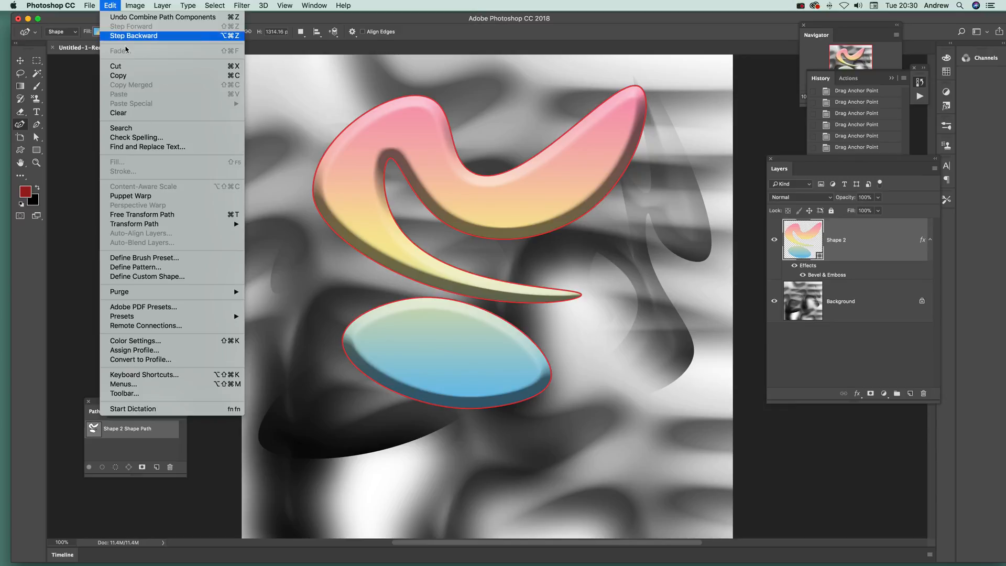
pyautogui.moveTo(163, 277)
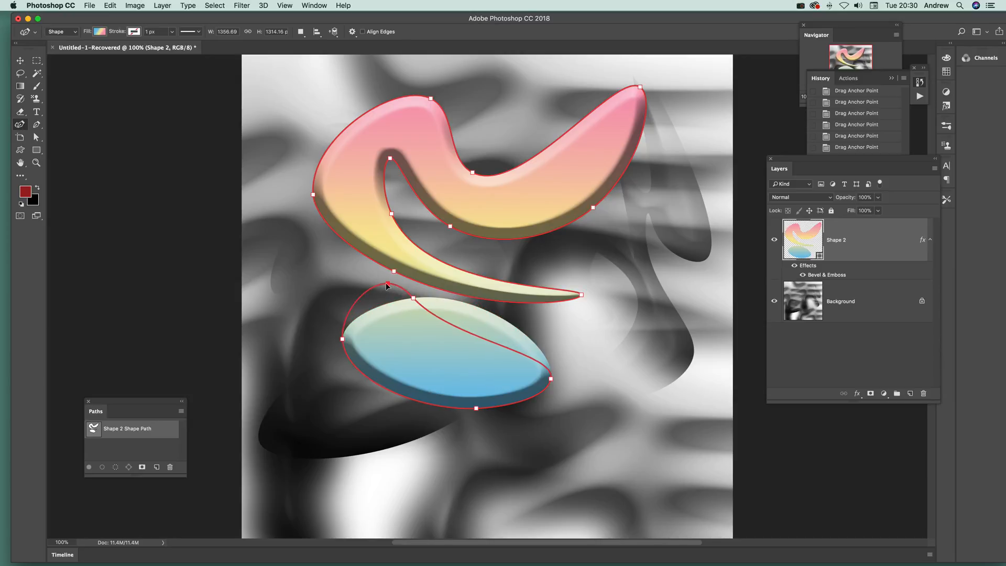
pyautogui.moveTo(386, 287); pyautogui.dragTo(420, 352)
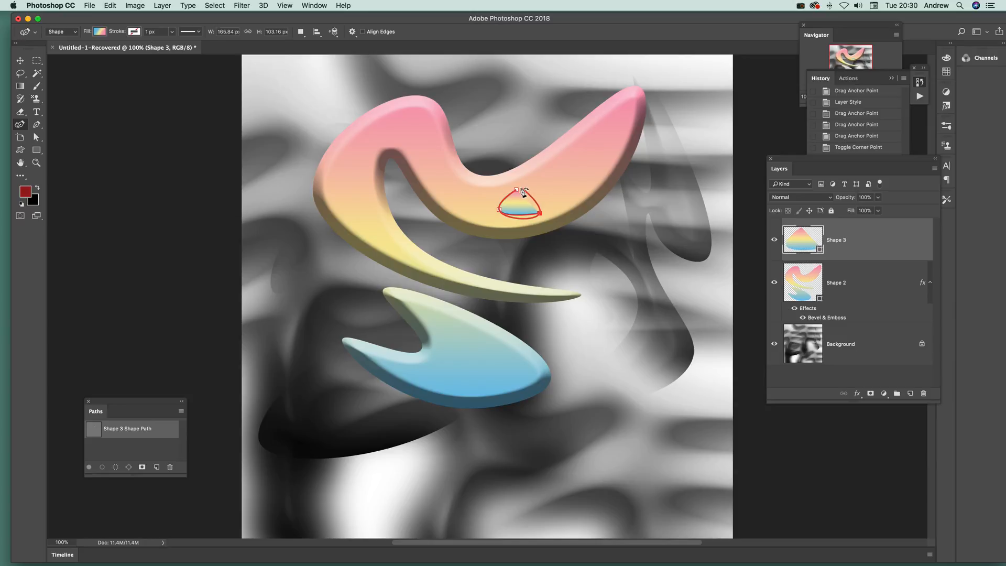
# Step: Curve the small triangle into a dome, select it with the beveled shape layer and combine shapes
pyautogui.moveTo(520, 192); pyautogui.dragTo(520, 196)
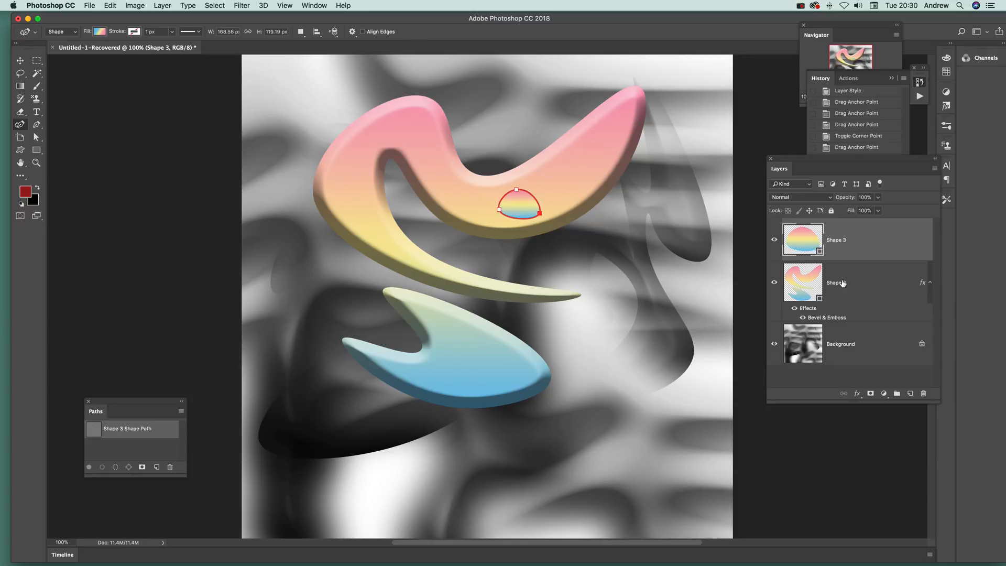
pyautogui.click(837, 283)
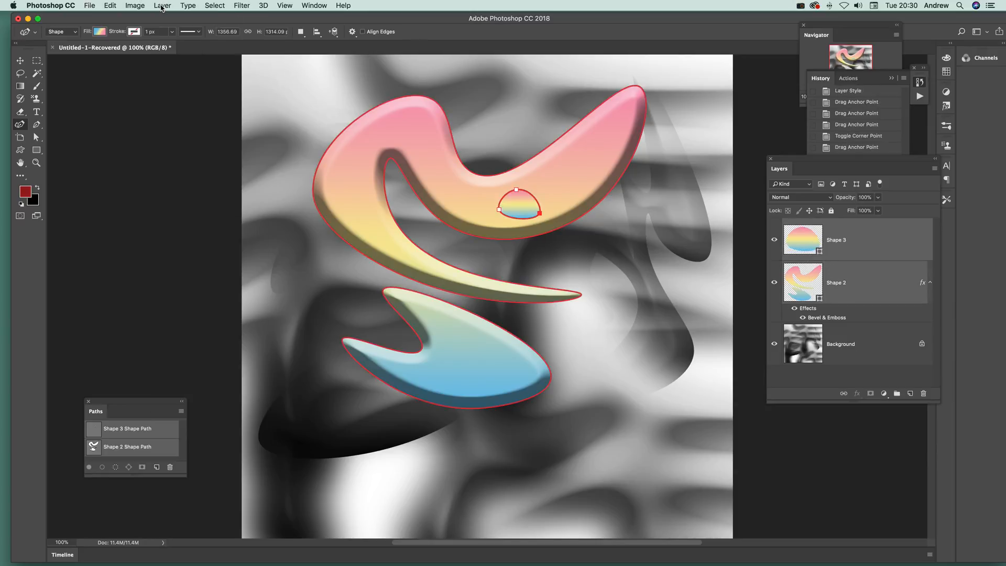
pyautogui.click(162, 6)
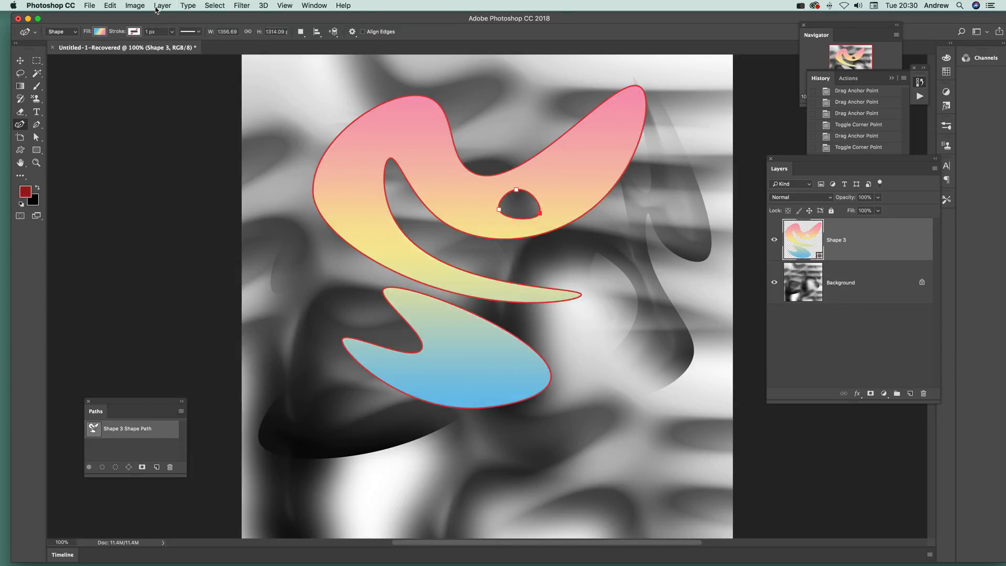
# Step: Reapply Bevel & Emboss via Layer Style to the combined holed shape, keeping the existing settings
pyautogui.click(162, 5)
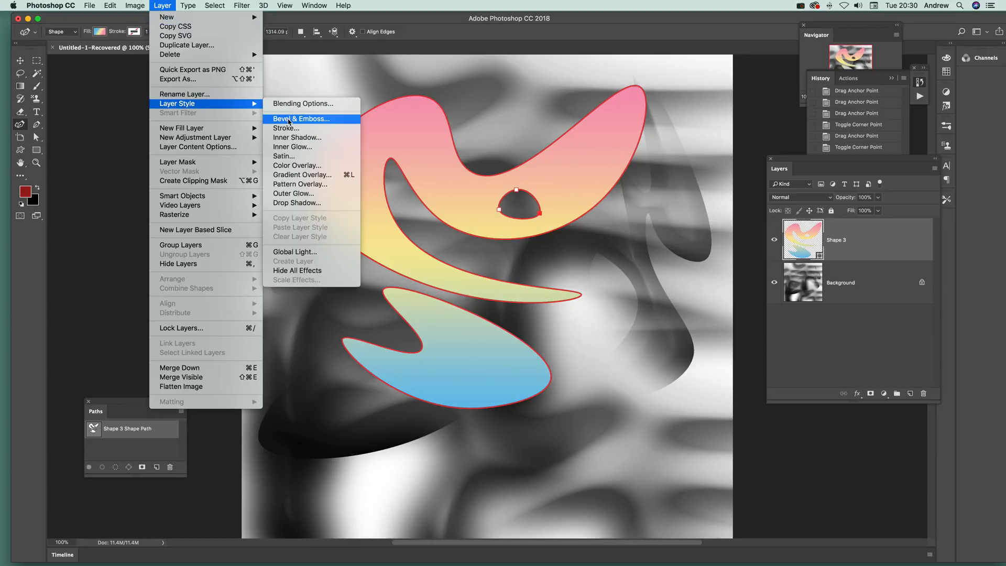
pyautogui.click(300, 118)
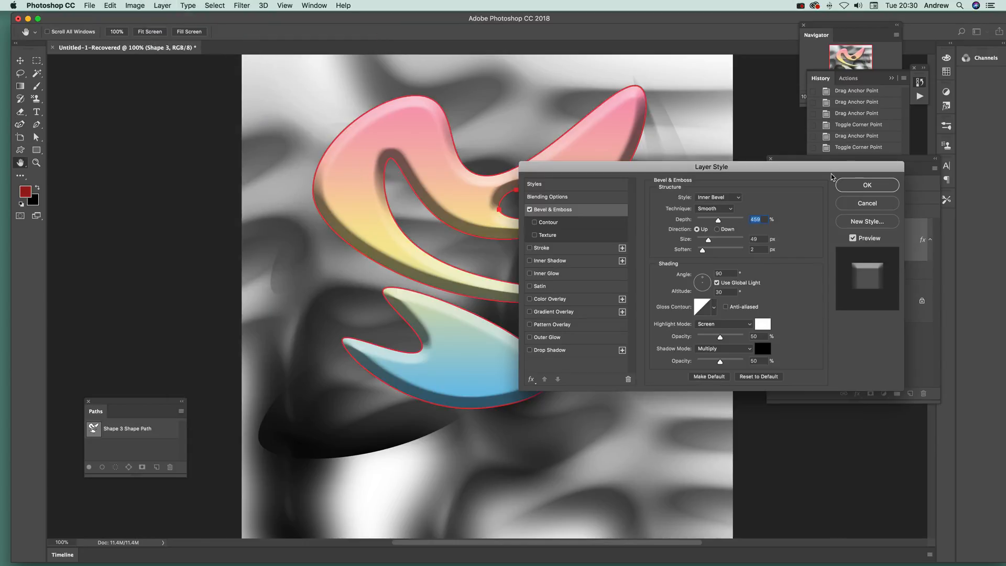
pyautogui.click(866, 185)
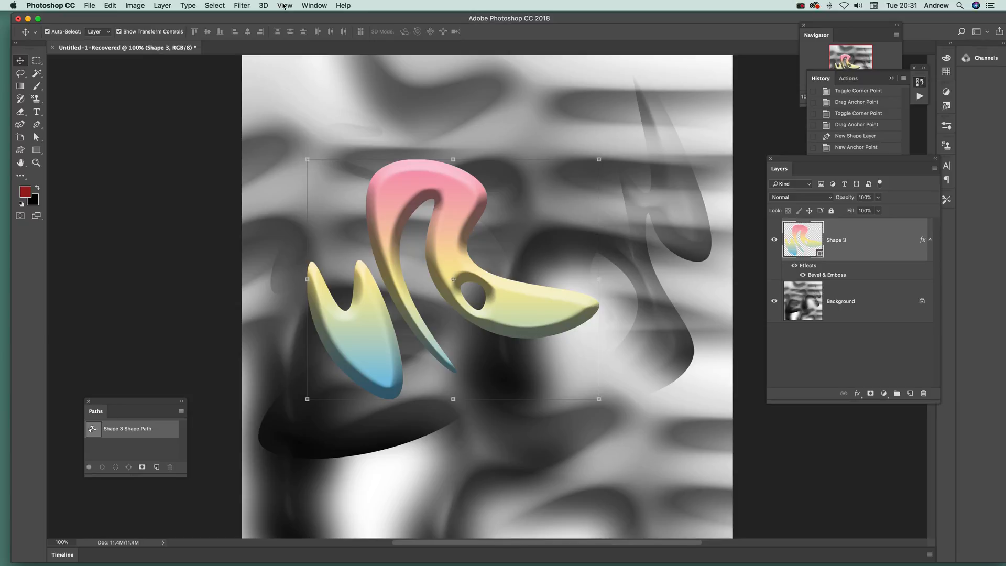
# Step: Open the Window menu to reach the Properties panel for feathering the vector mask
pyautogui.click(314, 5)
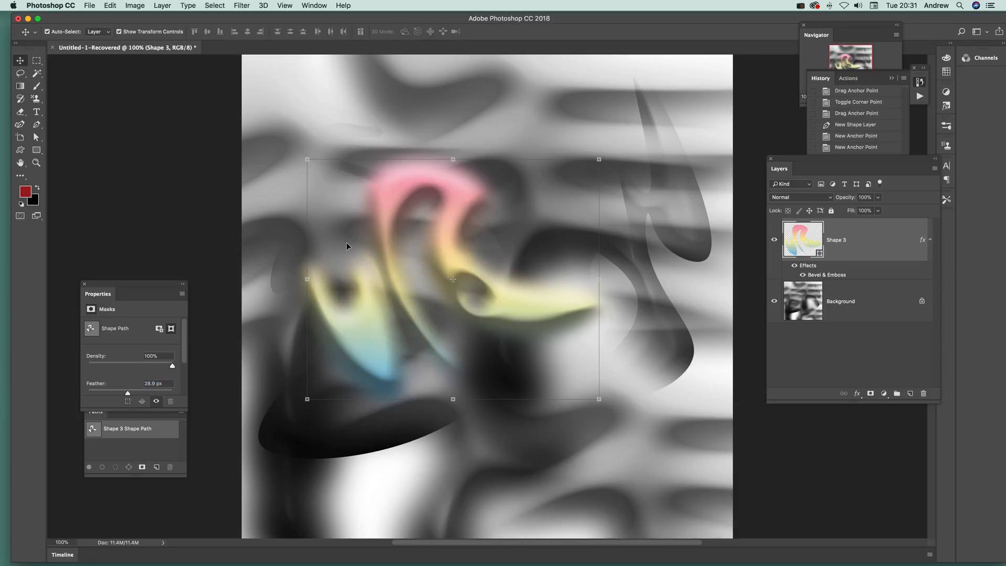
pyautogui.moveTo(415, 177)
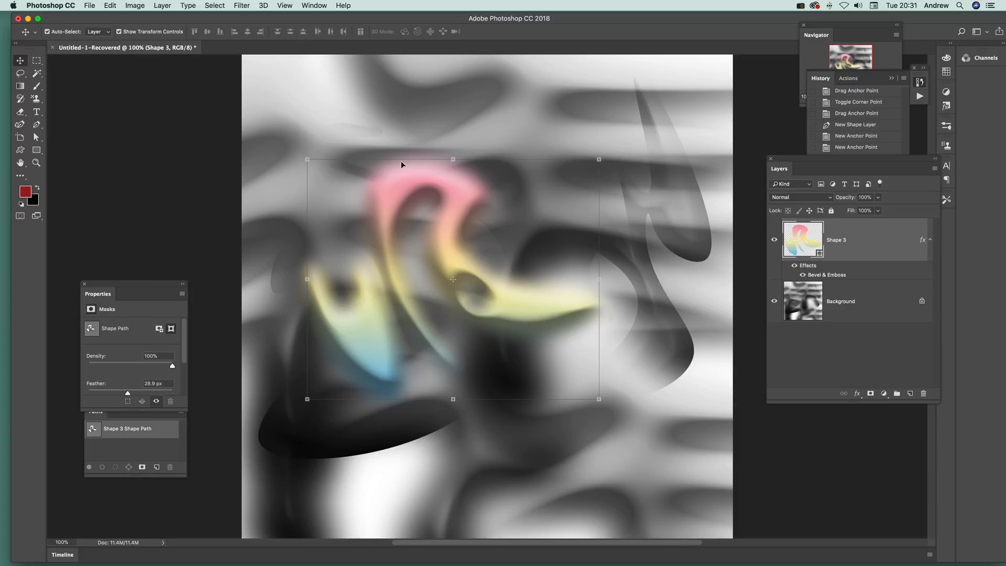
pyautogui.moveTo(398, 165)
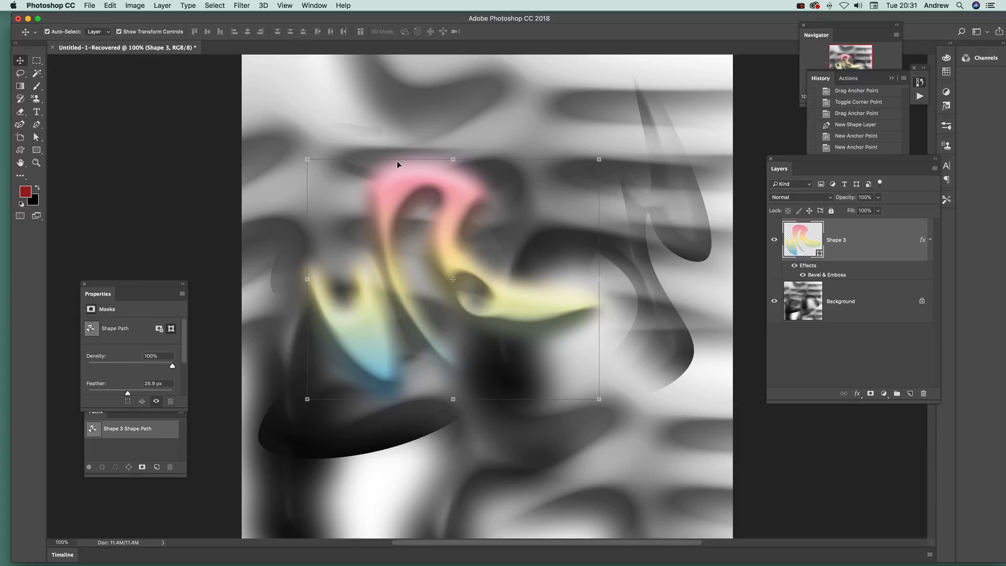